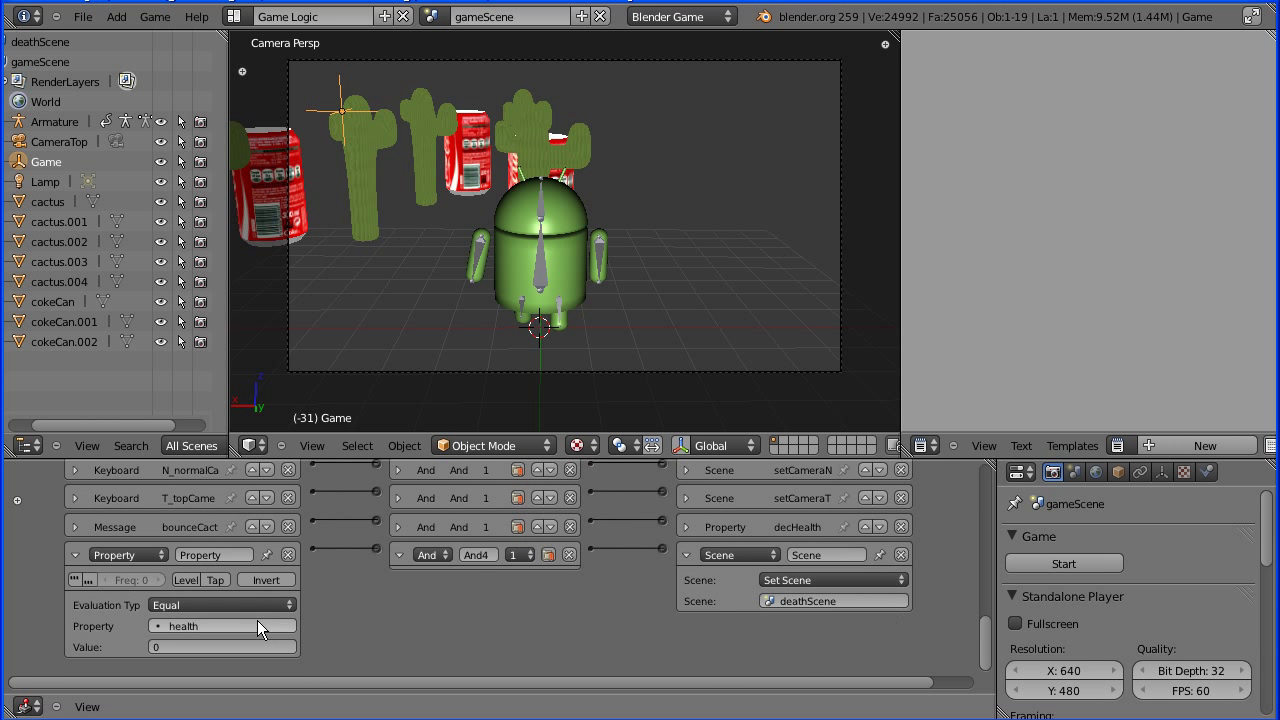
mouse_move(196, 638)
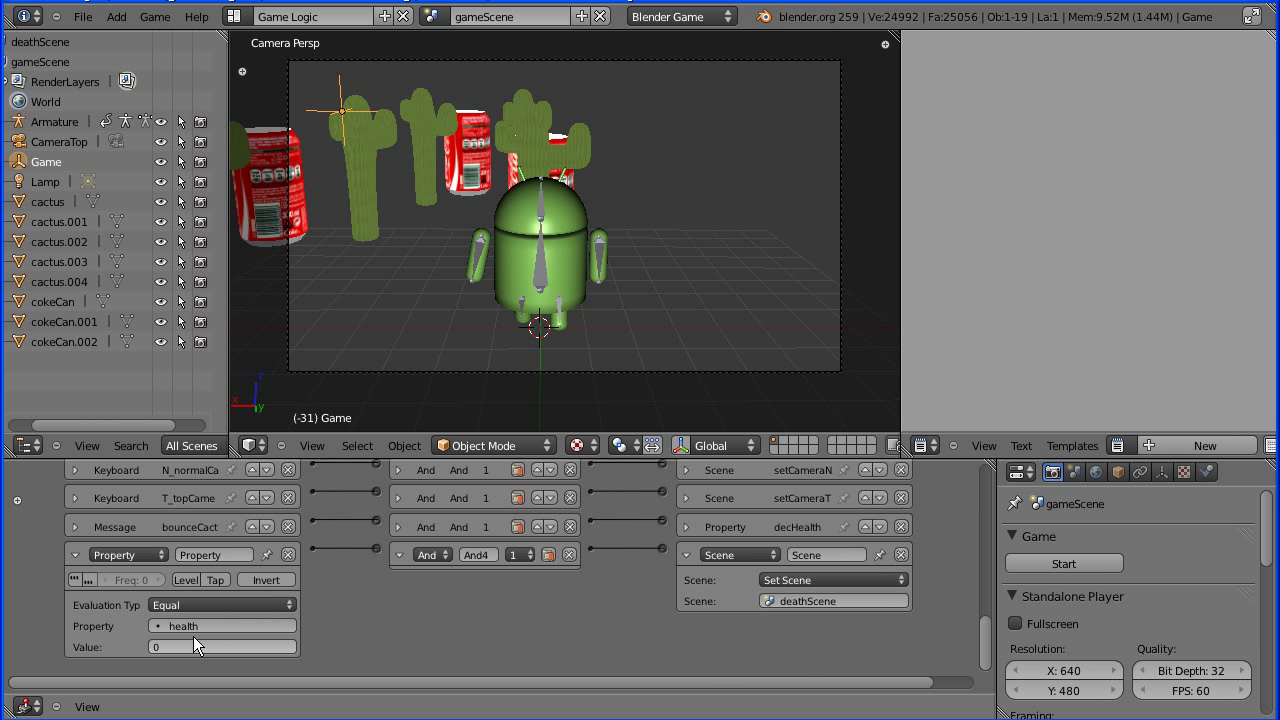
mouse_move(736, 574)
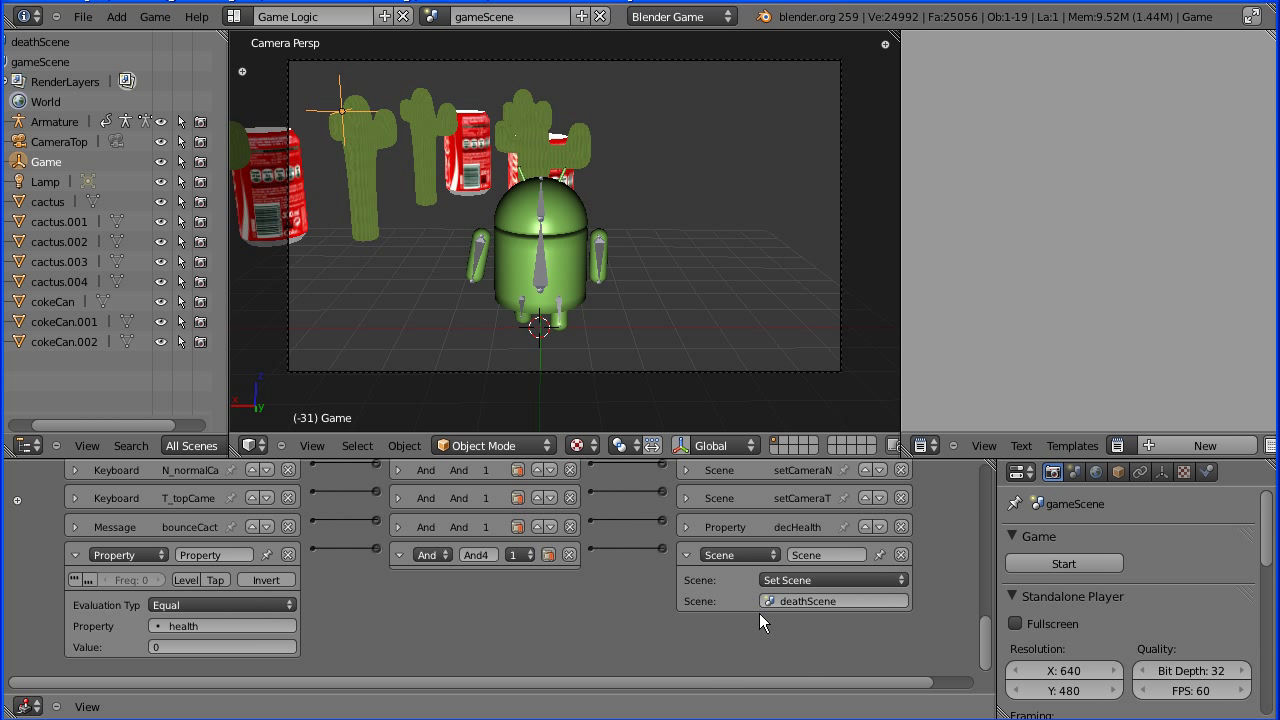
mouse_move(650, 568)
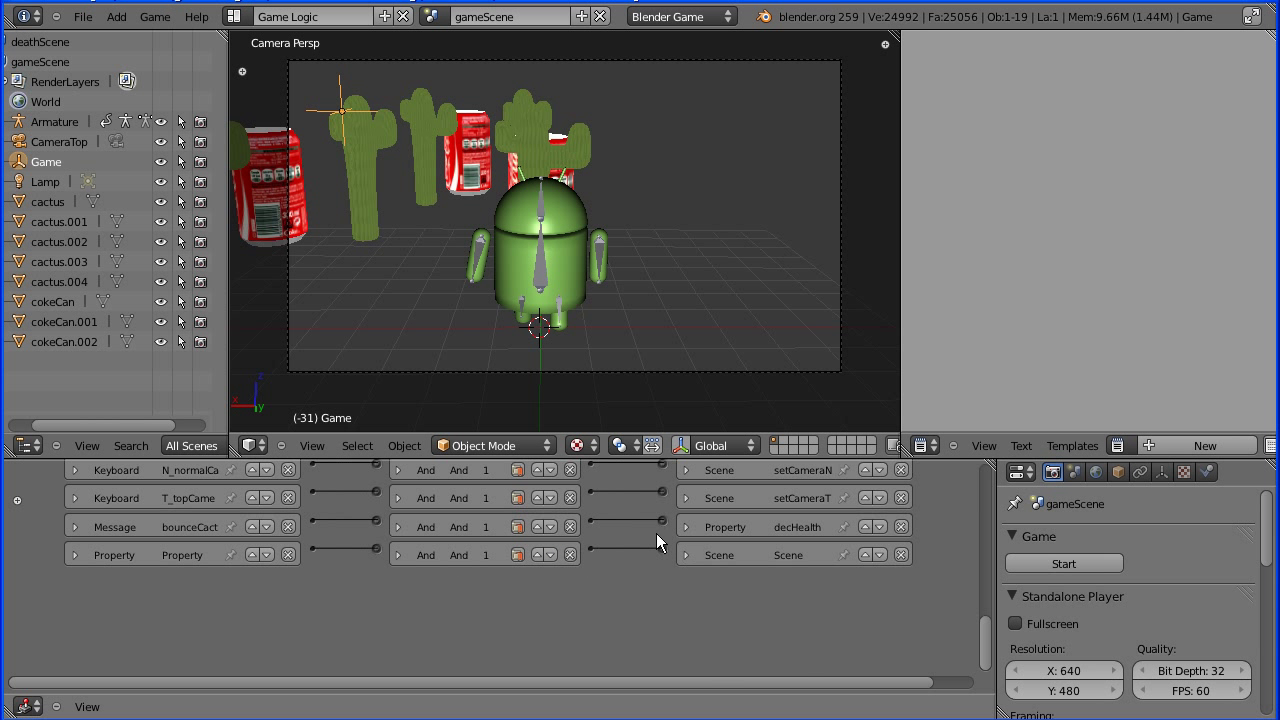
Create a new empty scene named endScene, then switch back to gameScene.
click(581, 16)
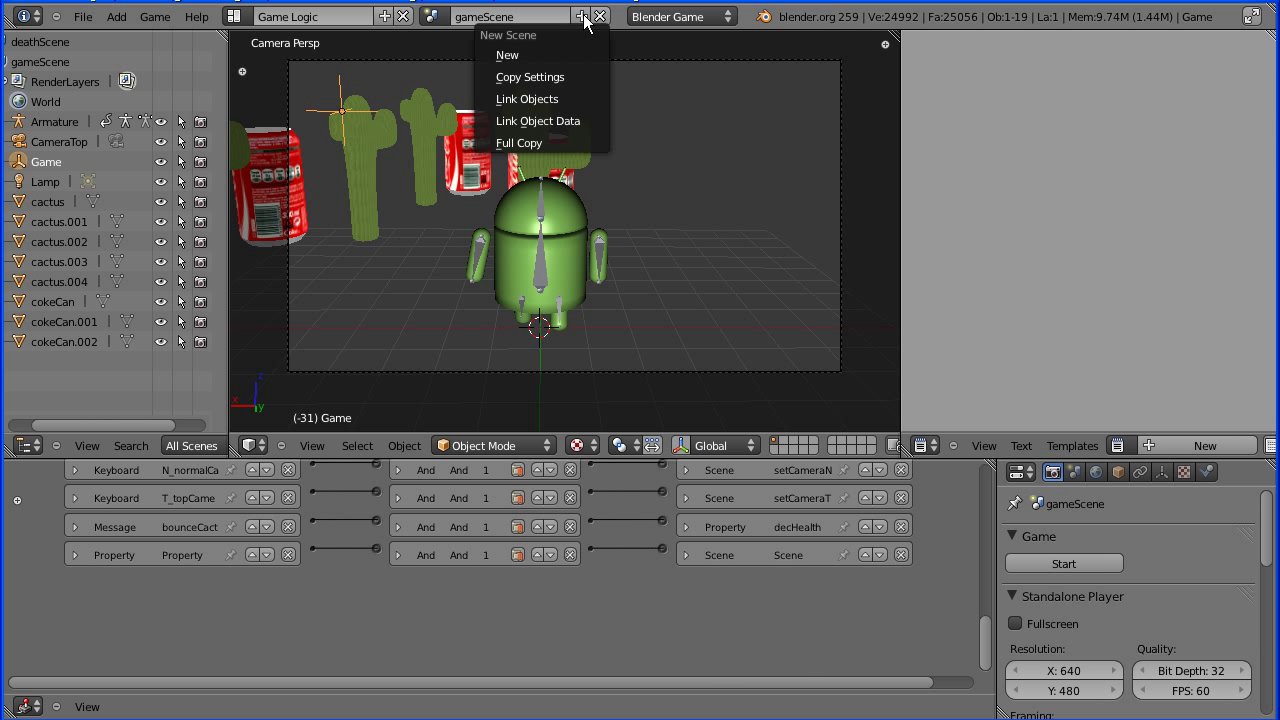
click(506, 55)
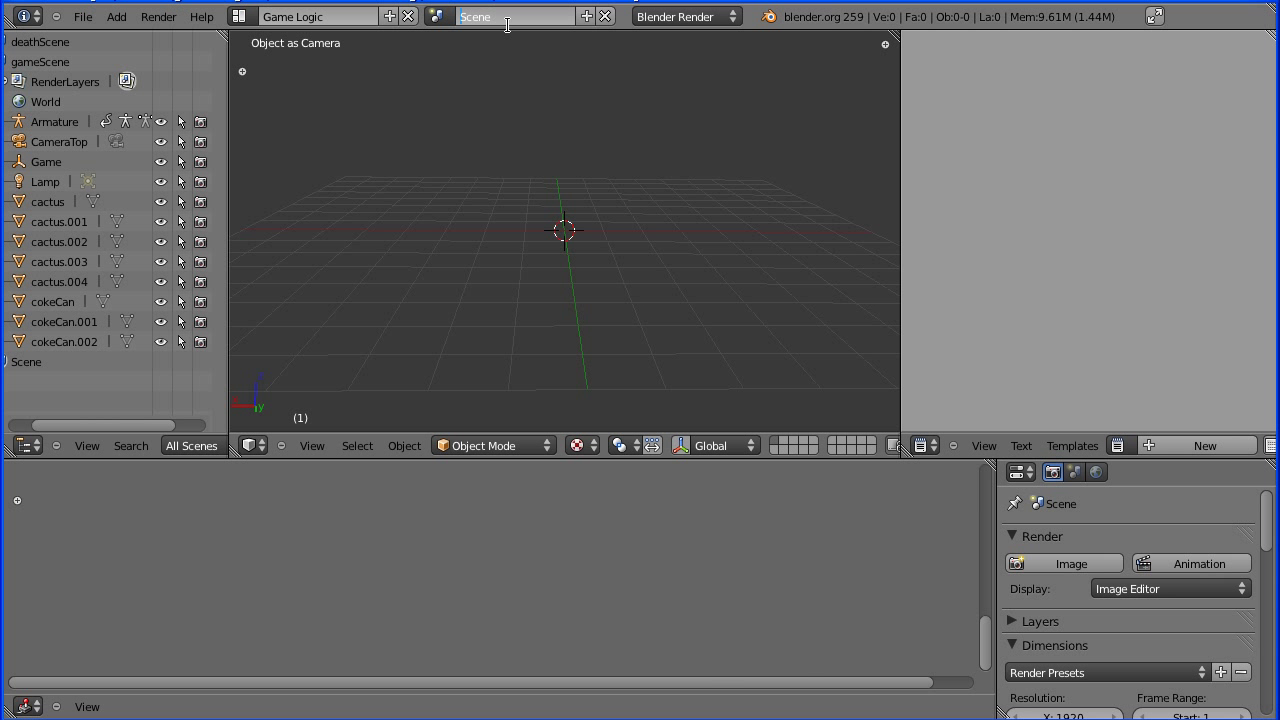
text(endScene)
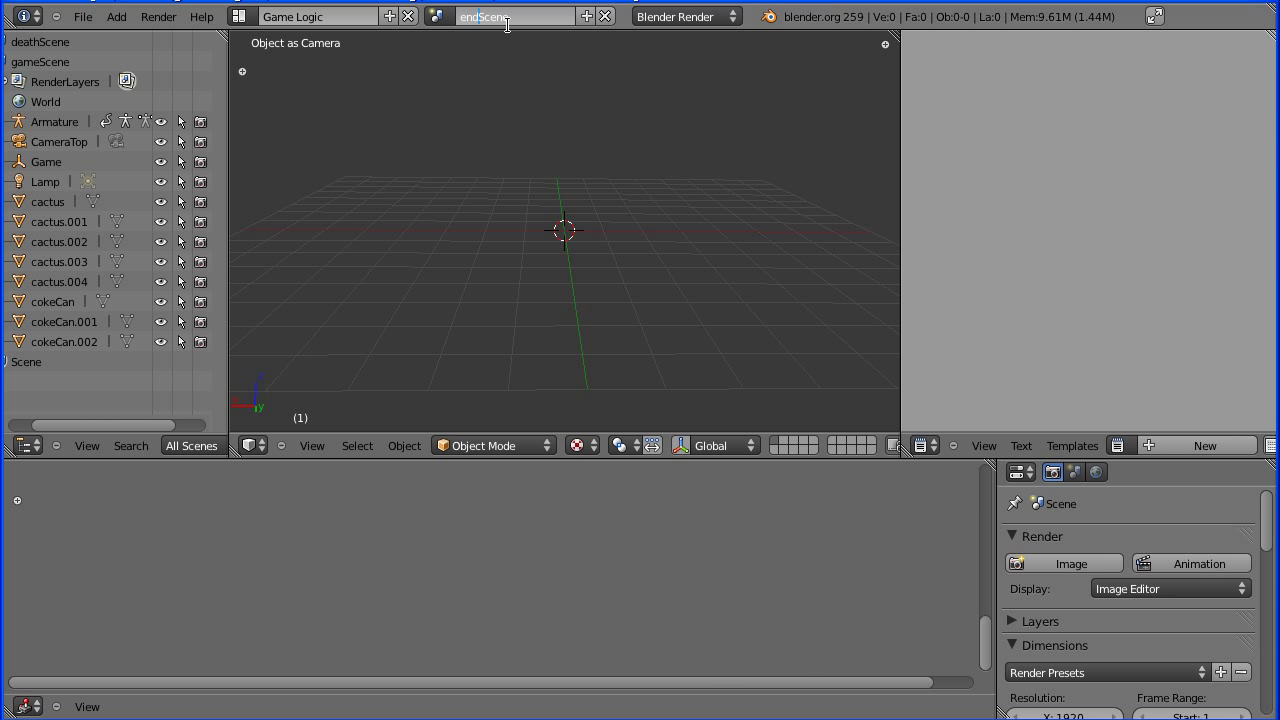
click(439, 16)
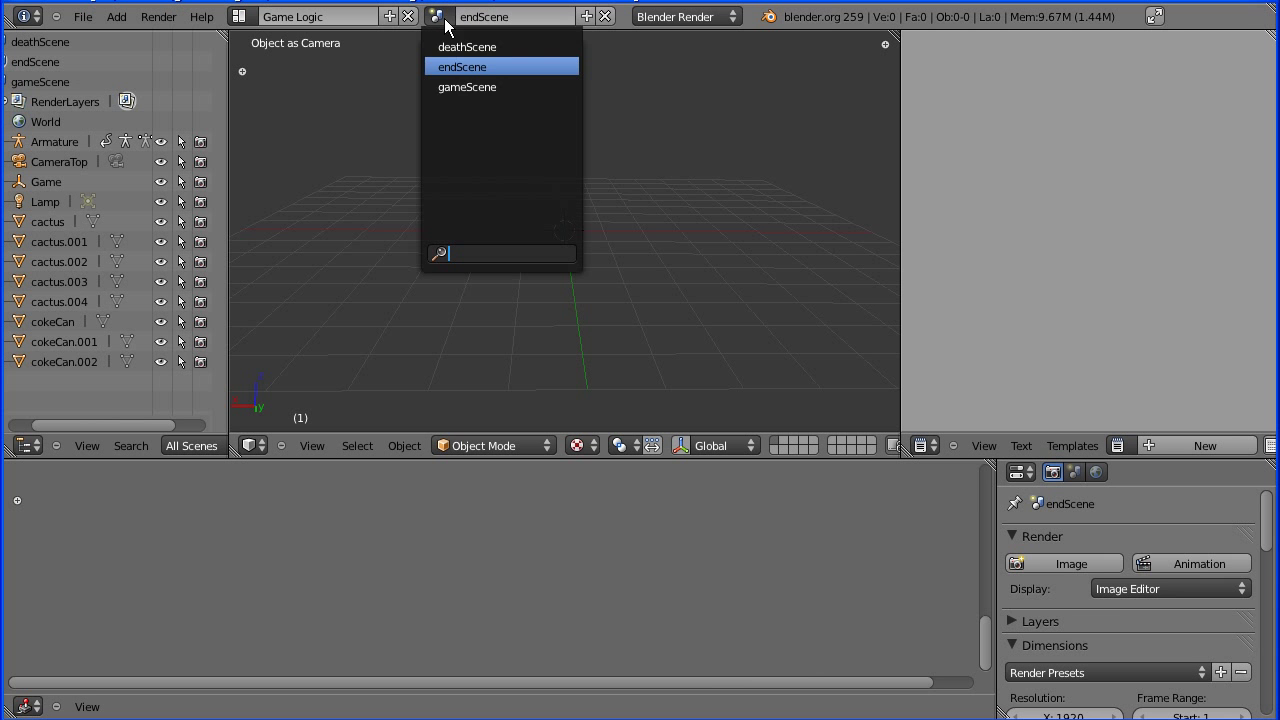
click(466, 87)
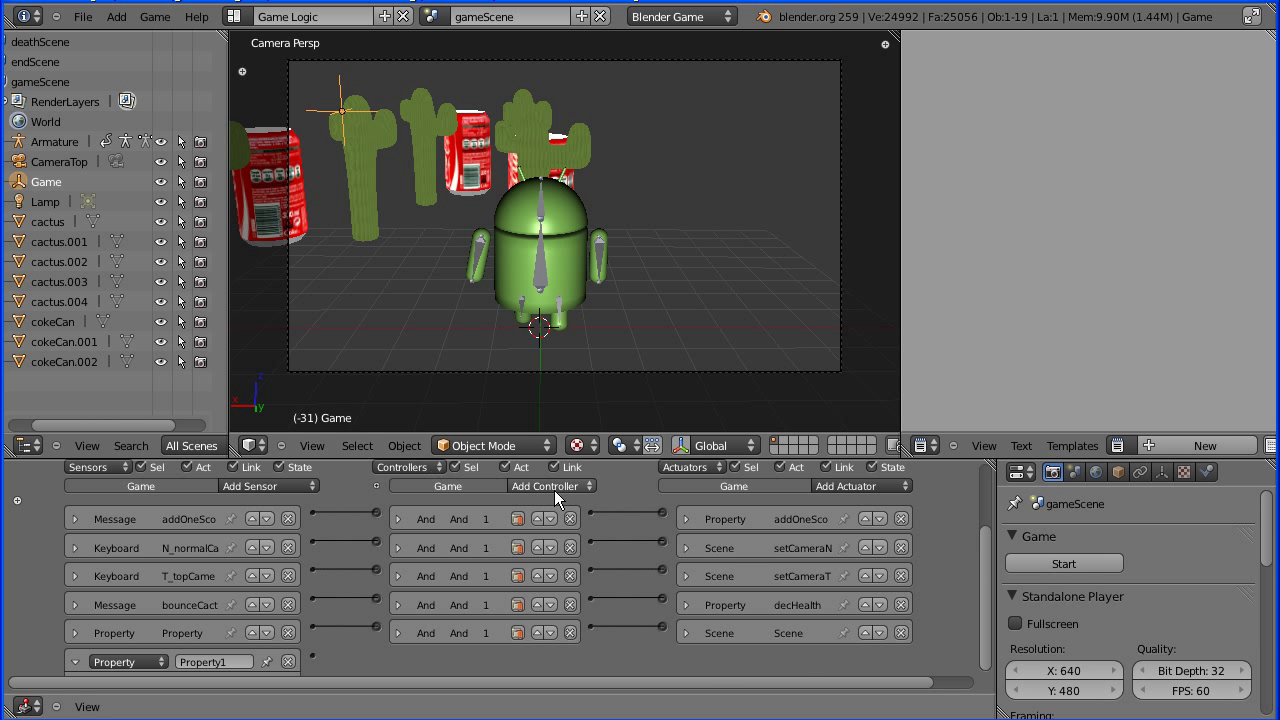
Add an And controller and a Scene actuator to the game logic.
click(550, 486)
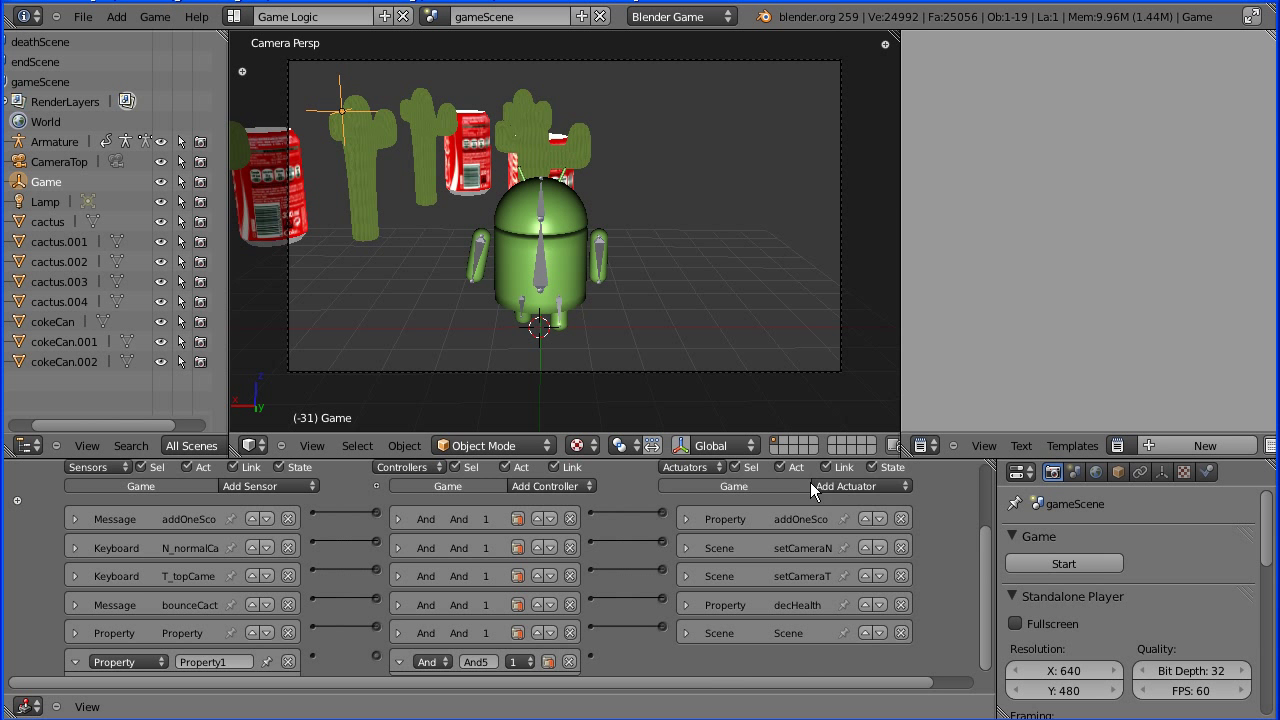
click(855, 486)
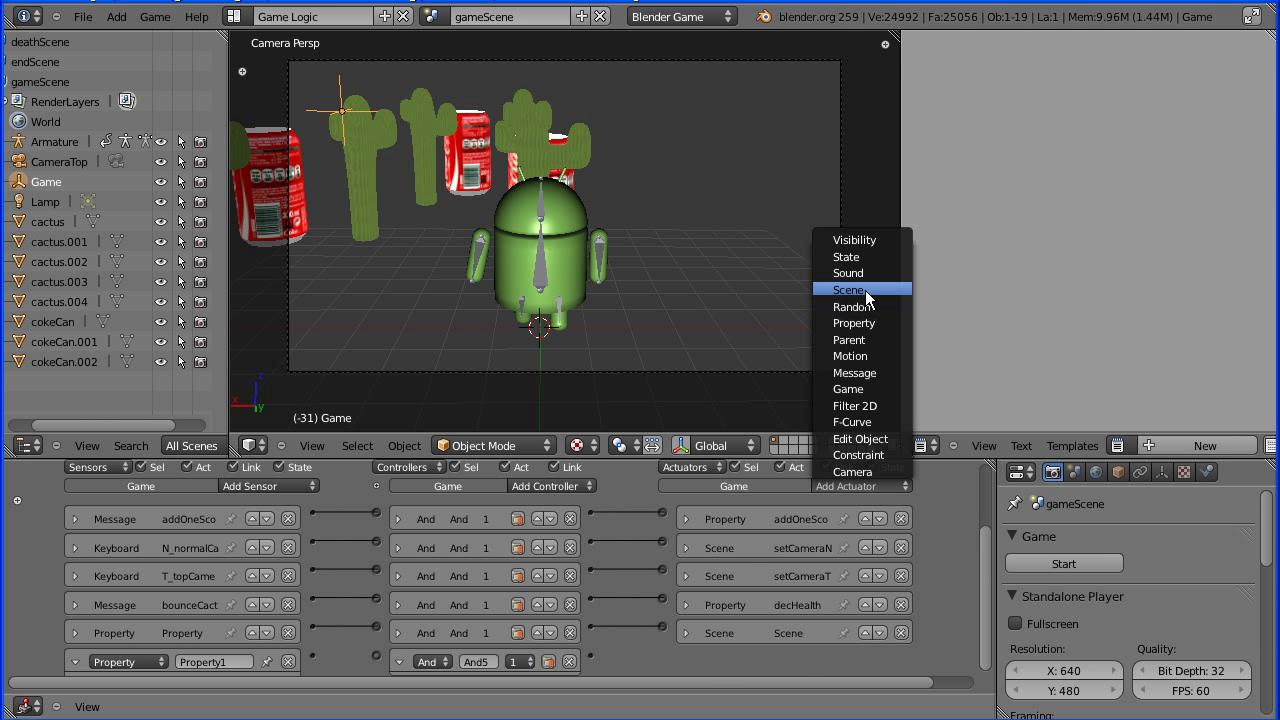
click(845, 289)
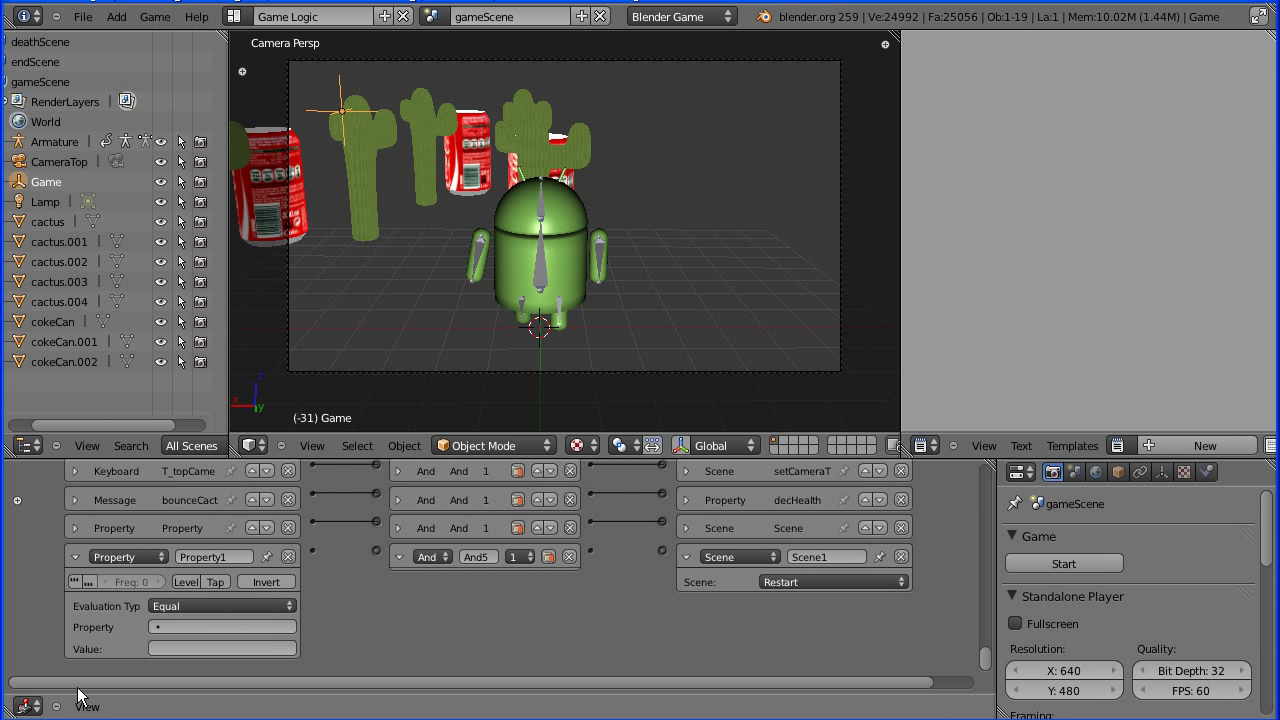
Make the sensor test property score, link controller to actuator, and set scene endScene.
click(221, 627)
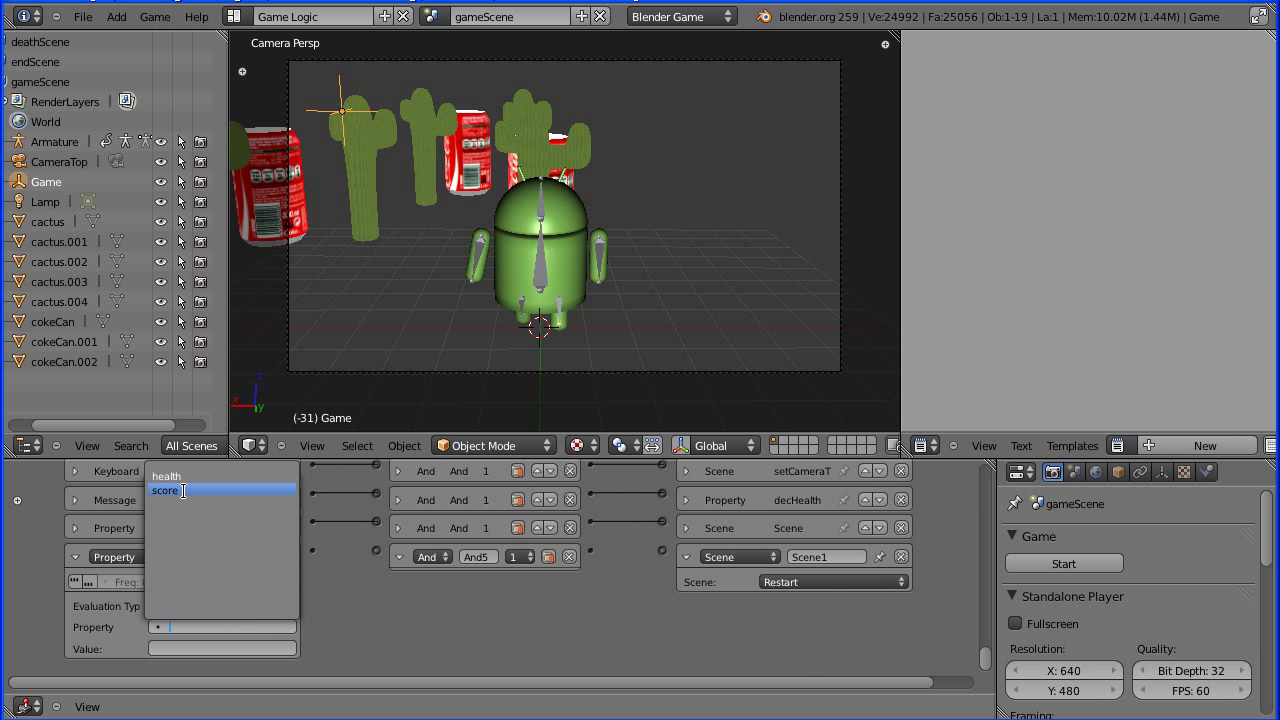
click(165, 490)
text(3)
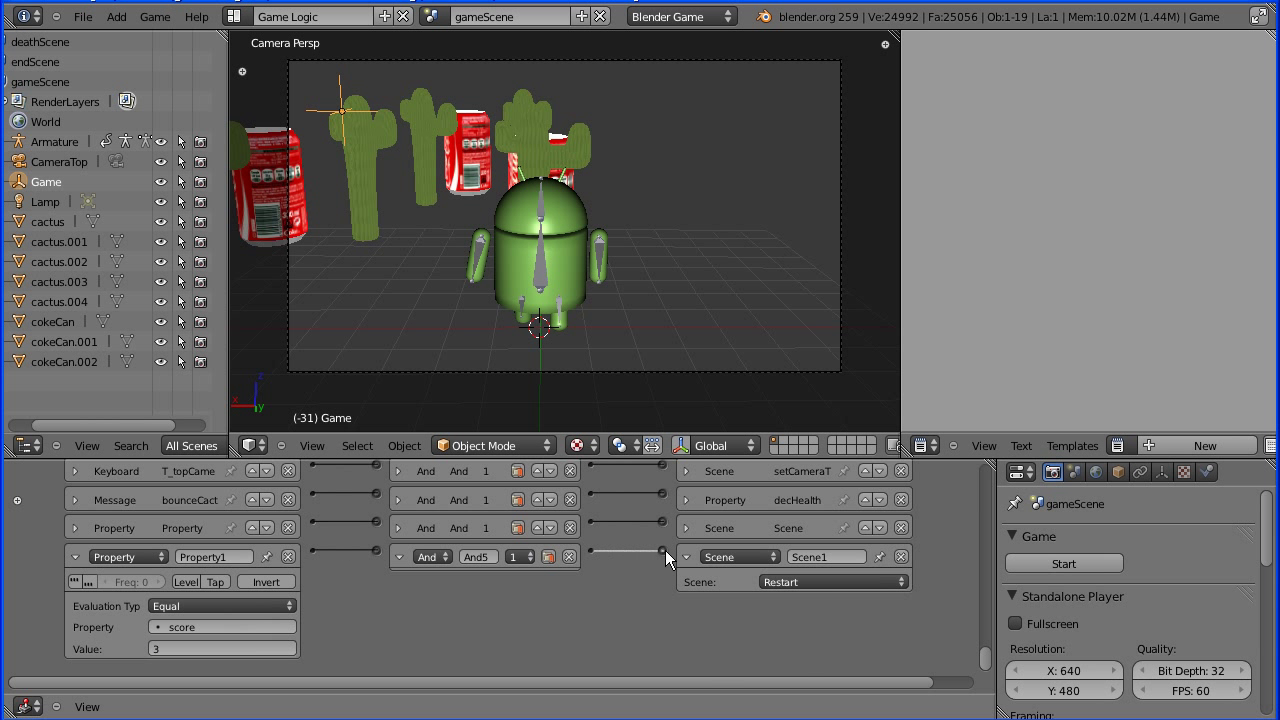
click(820, 582)
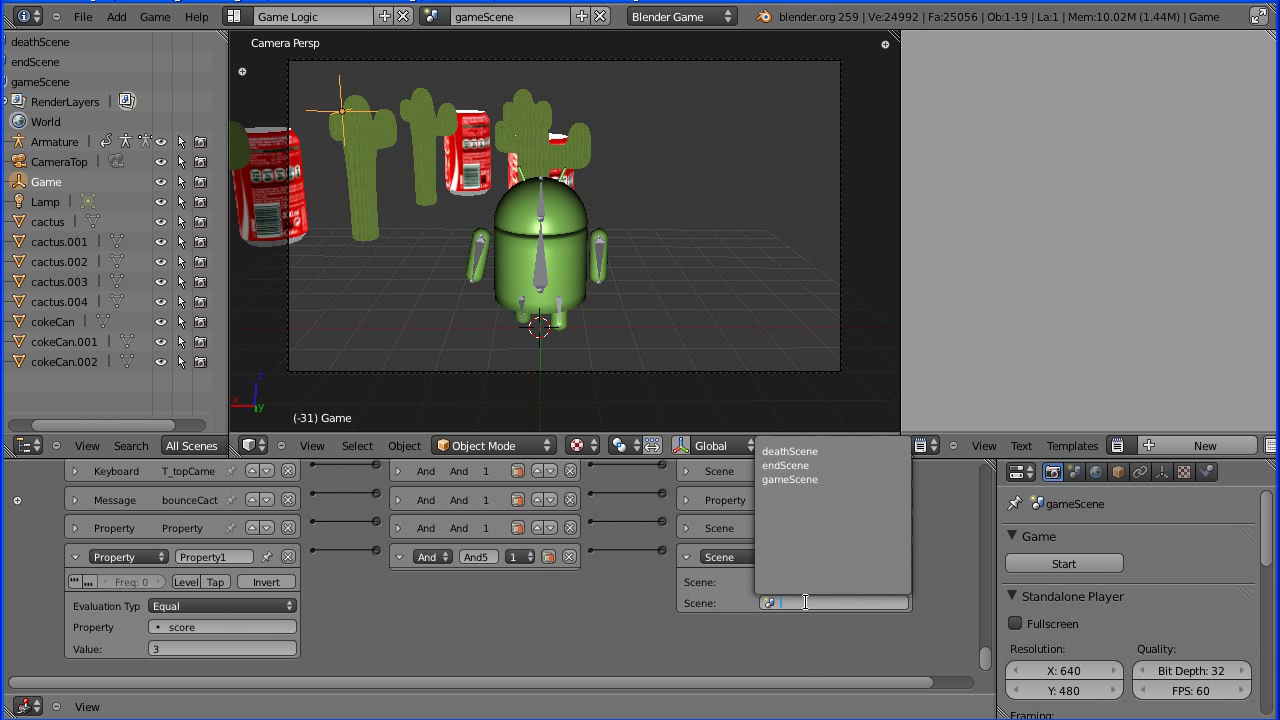
click(785, 465)
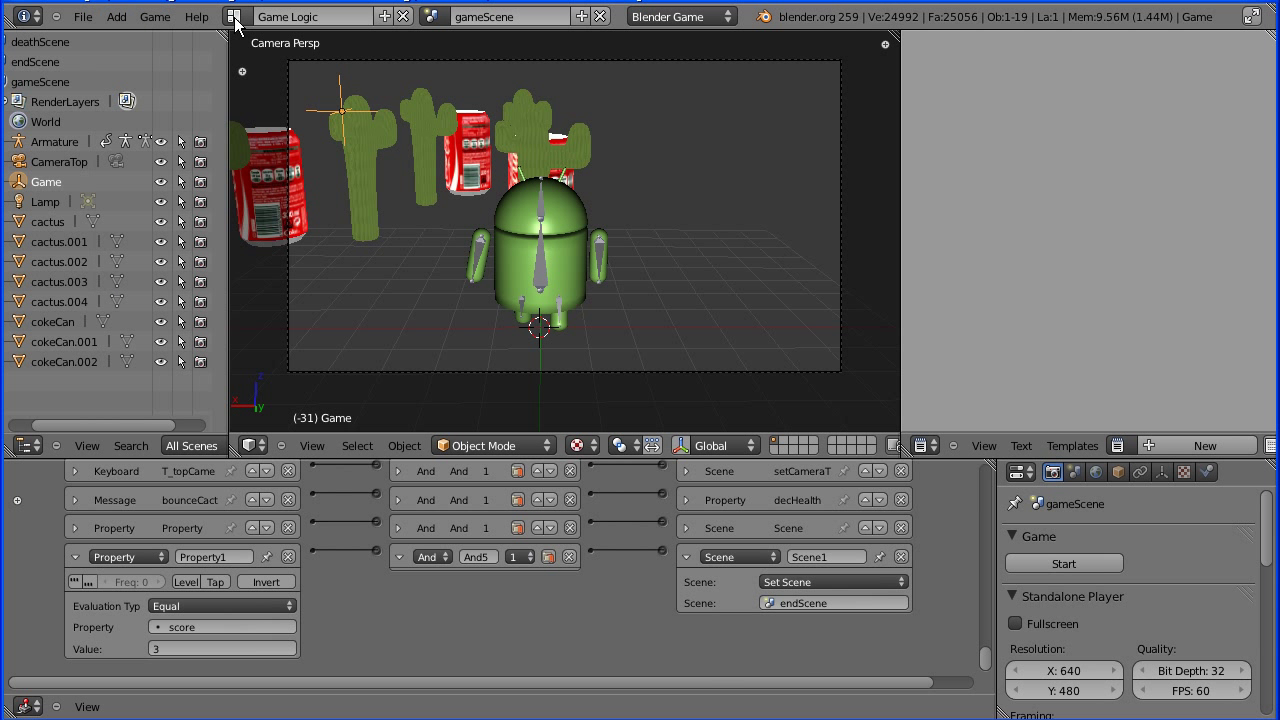
In the Default layout, select endScene, show one top view, and add a plane.
click(235, 18)
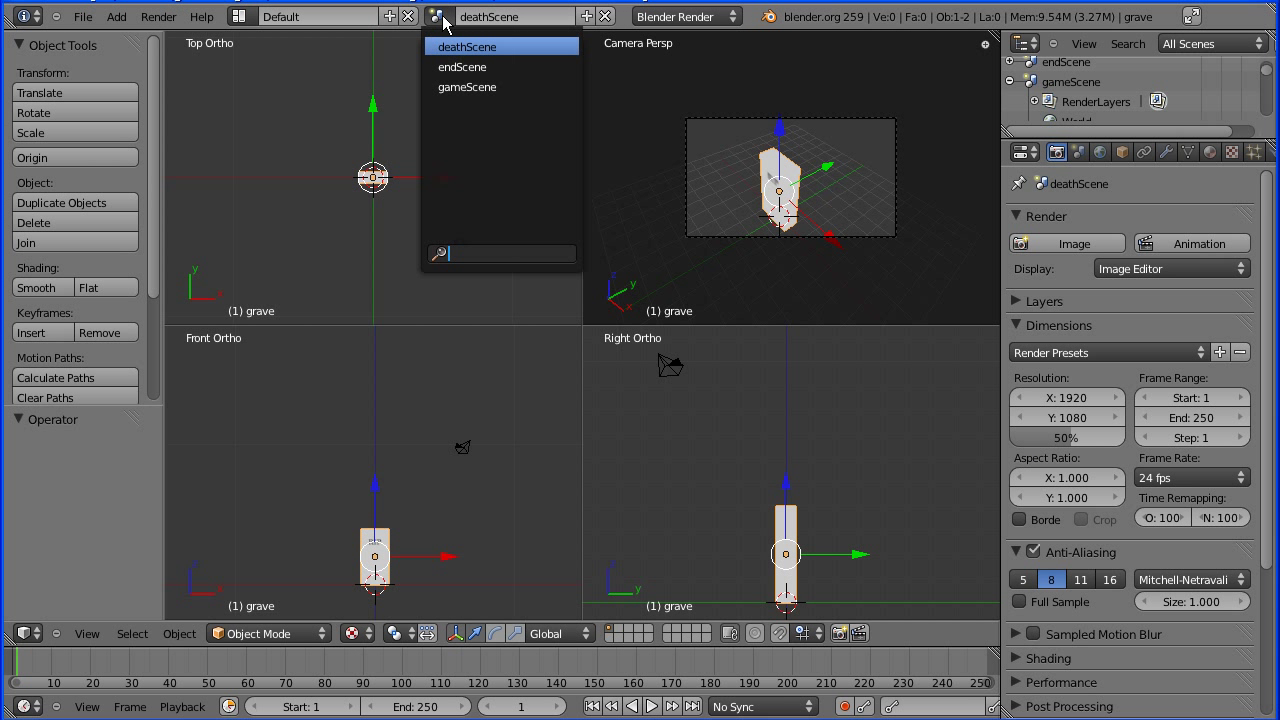
click(459, 67)
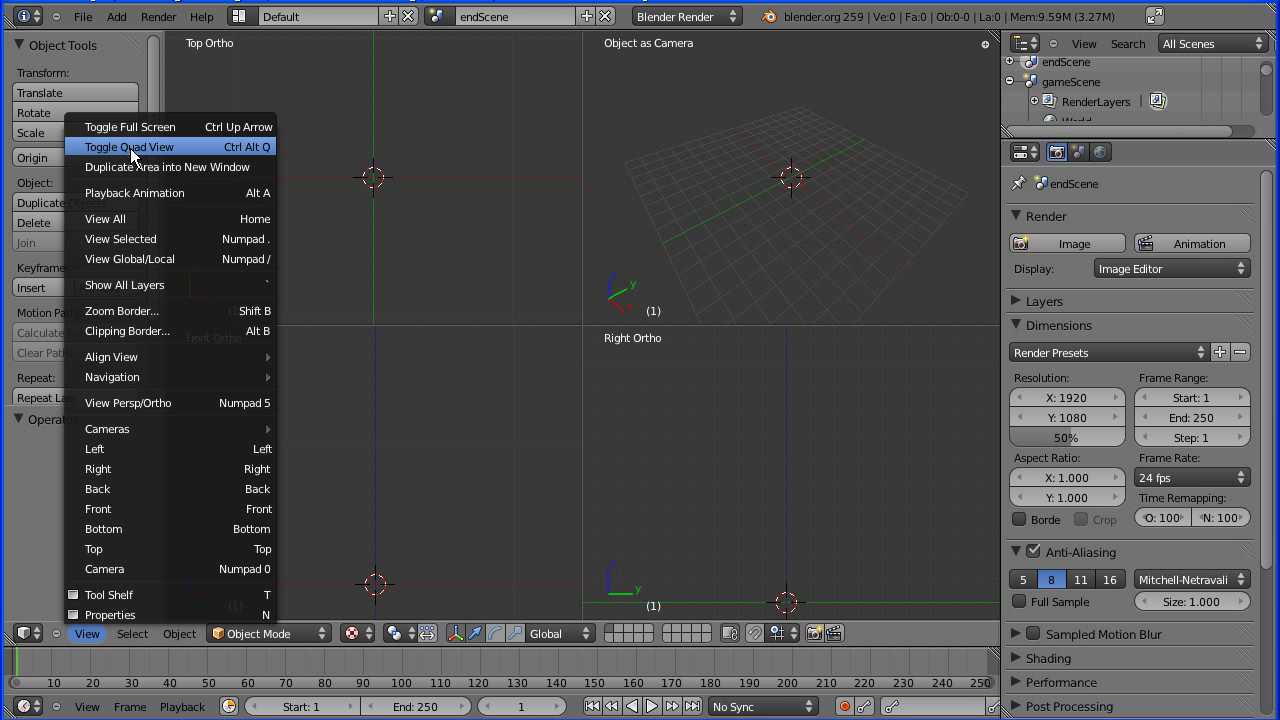
click(128, 146)
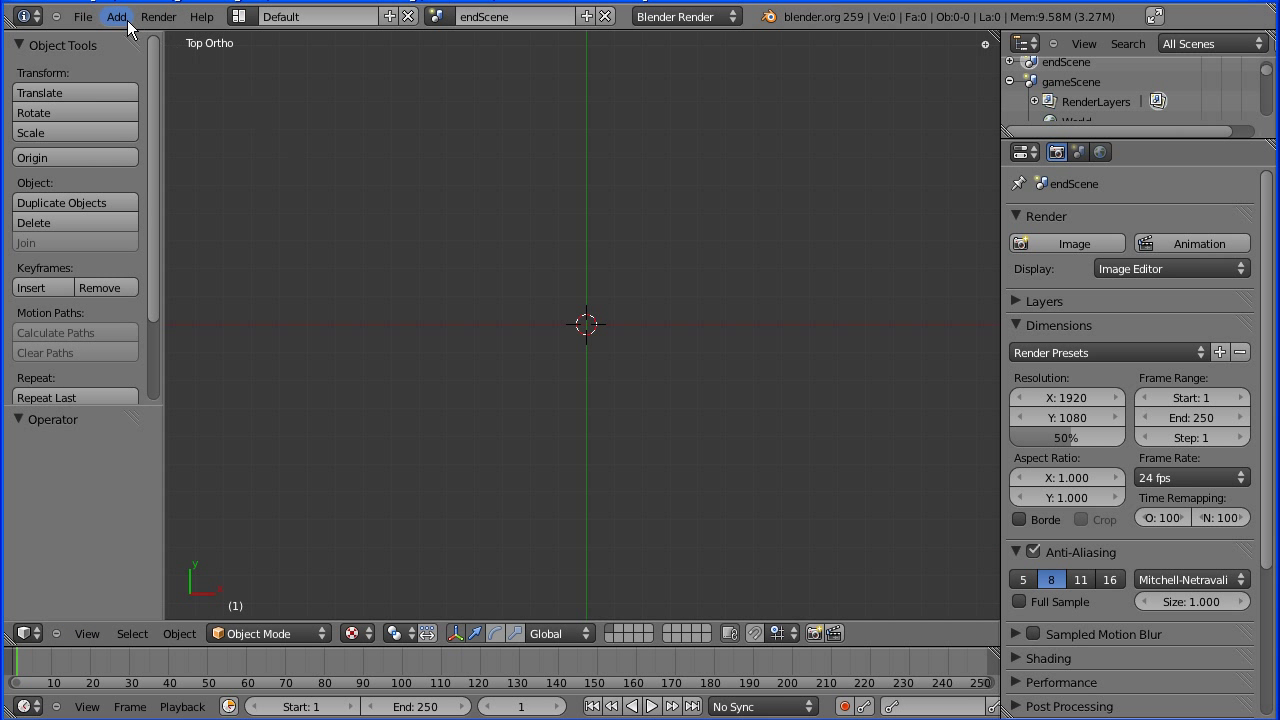
click(116, 16)
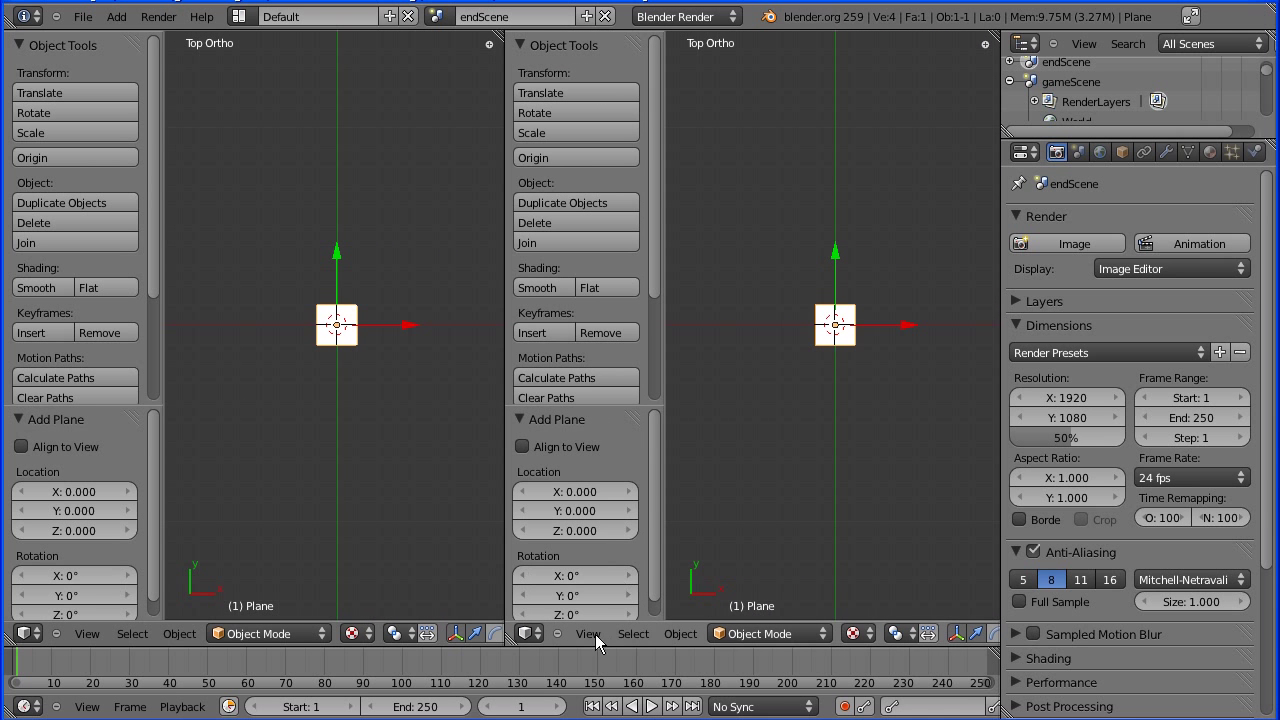
Turn the right area into an Image Editor and load end.jpg from the endGame folder.
click(516, 634)
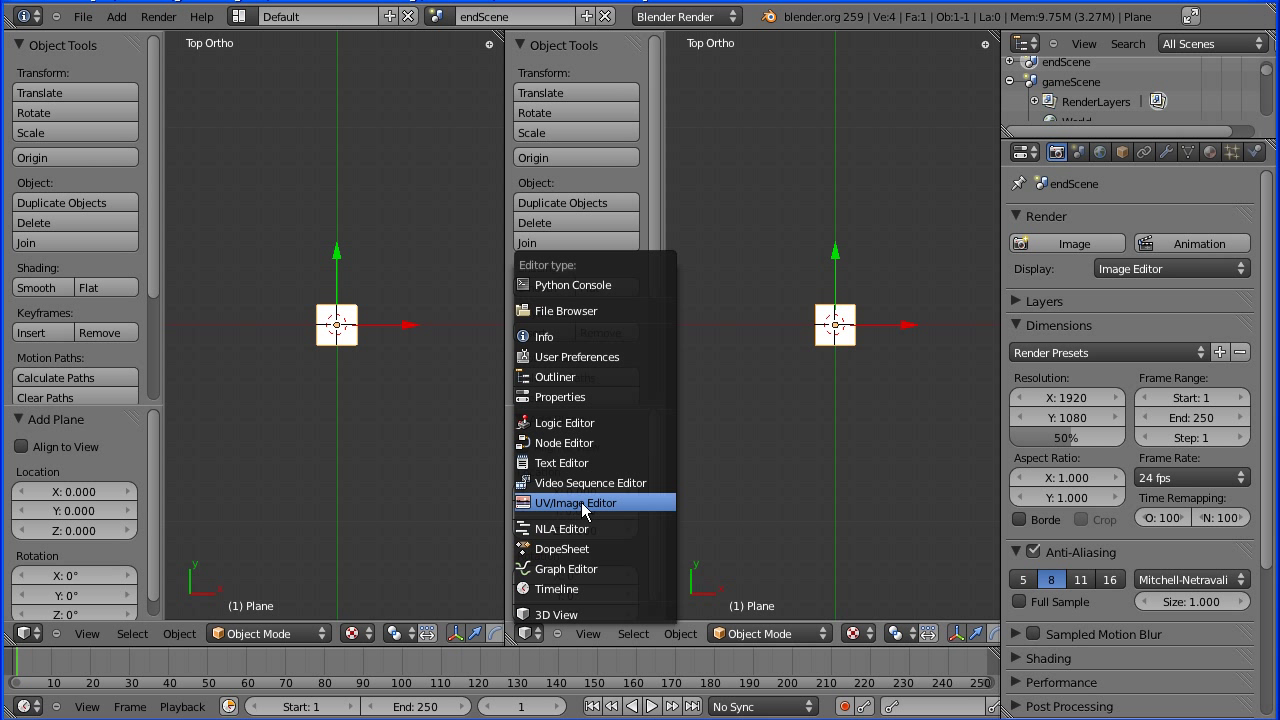
click(575, 502)
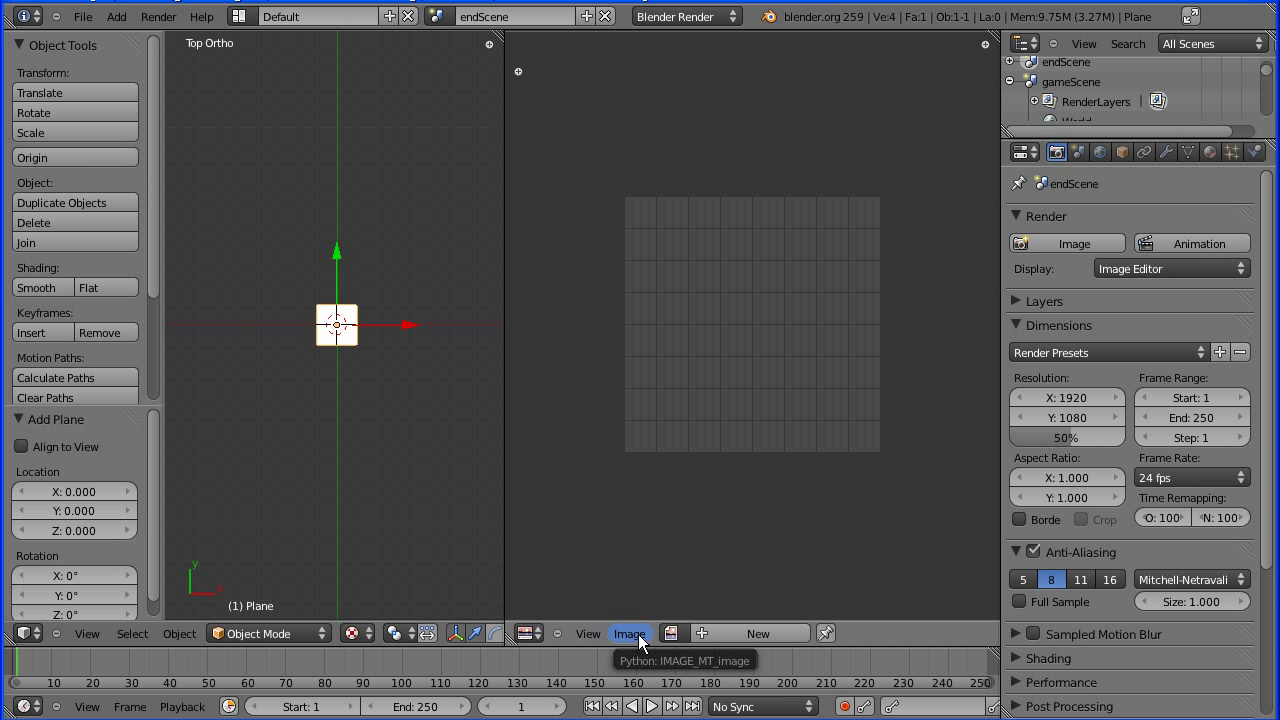
click(630, 633)
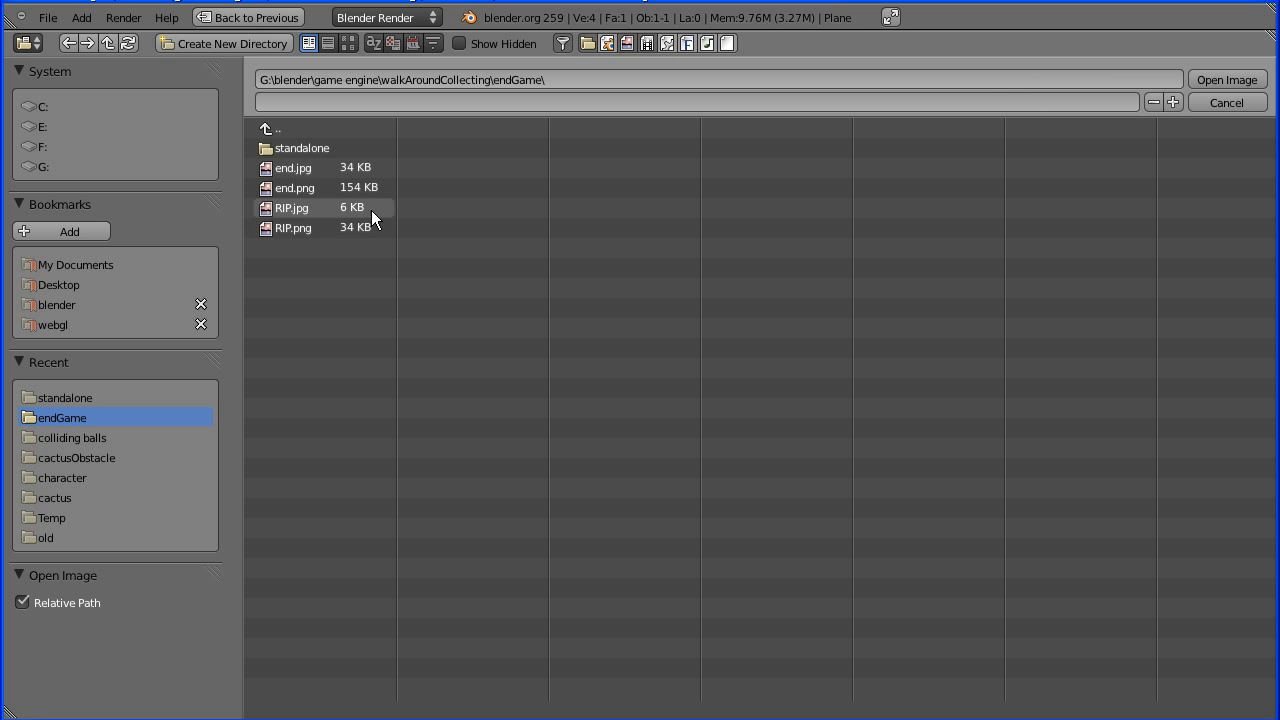
click(293, 167)
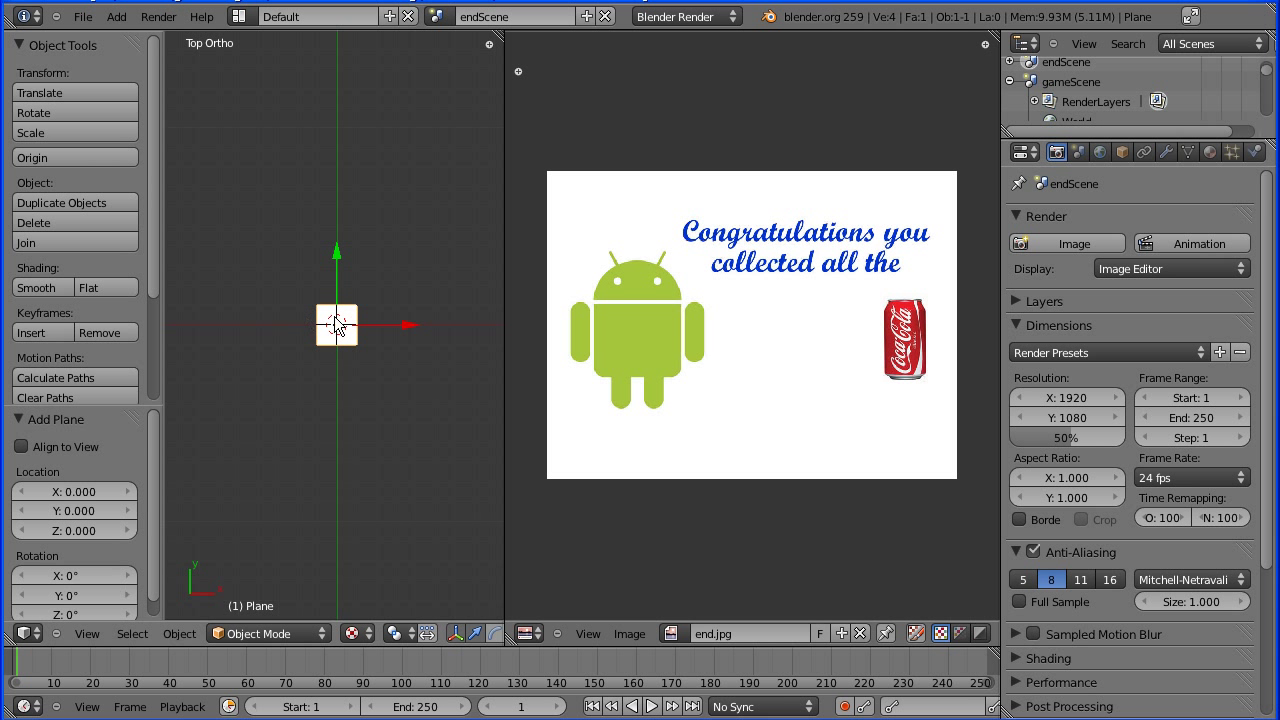
mouse_move(1109, 153)
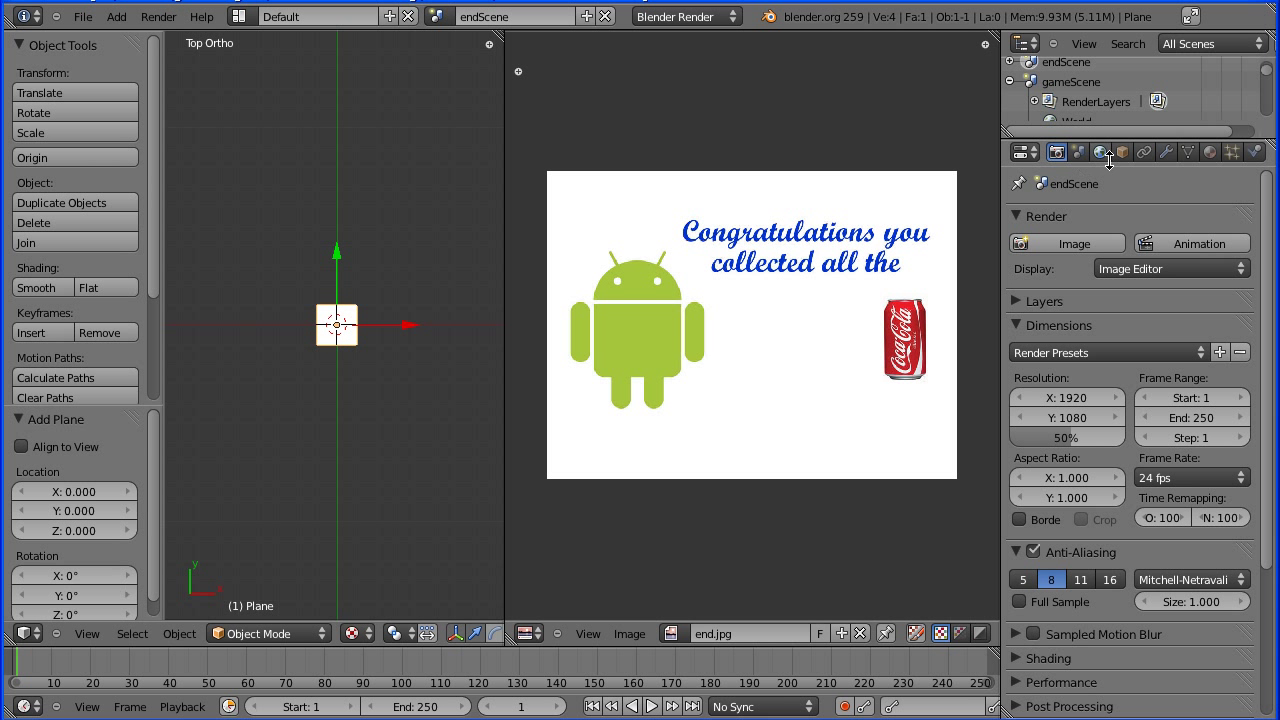
Scale the plane to X 4.000 and Y 3.000, and widen the top view.
click(1121, 152)
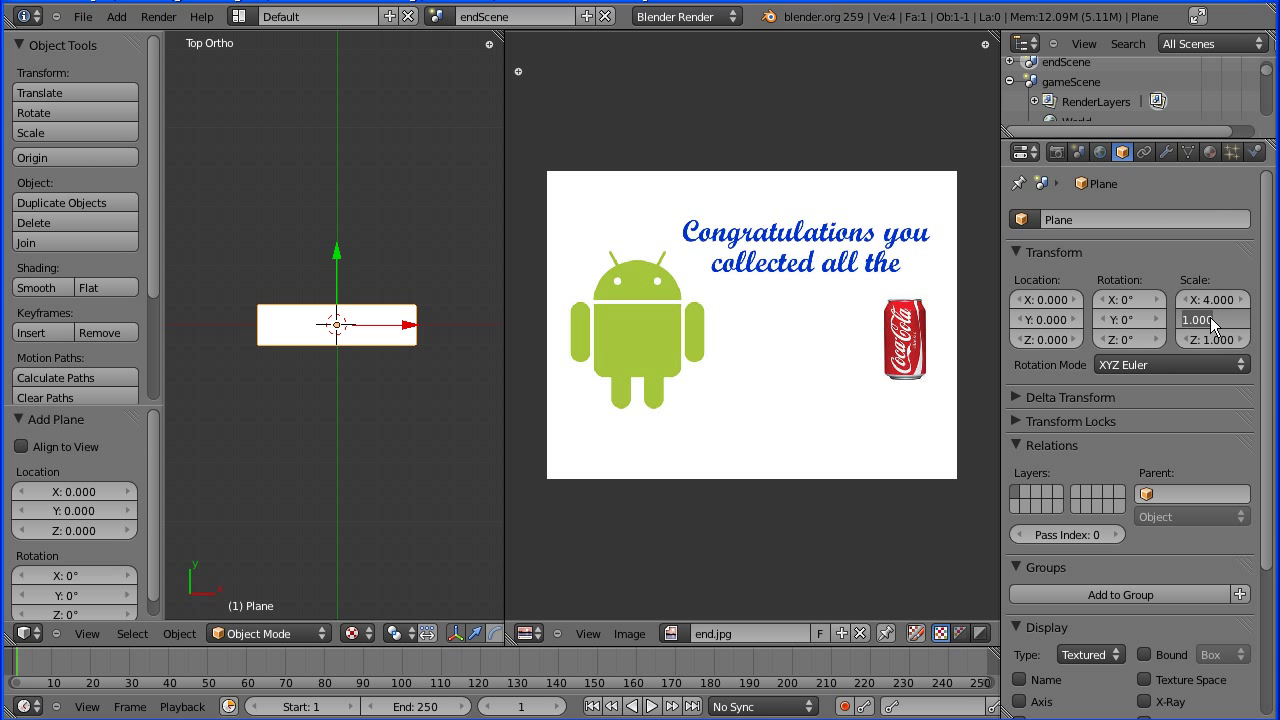
text(3.000)
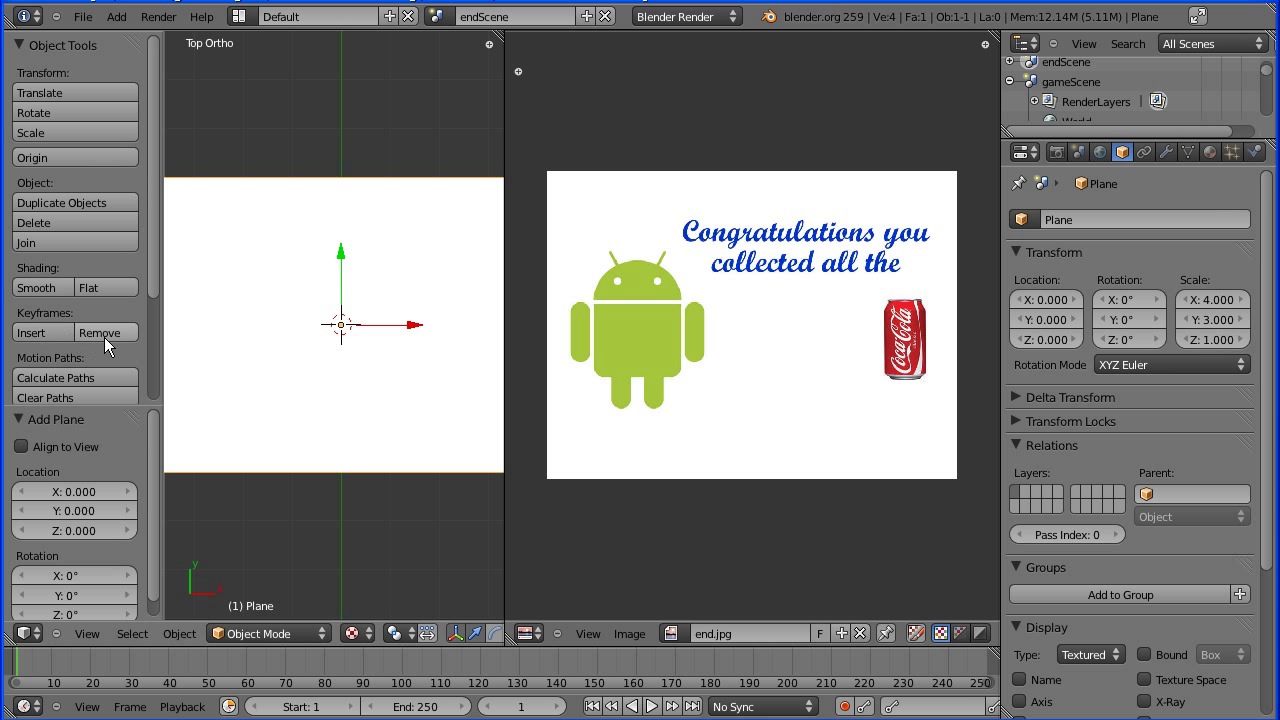
drag(160, 340, 85, 340)
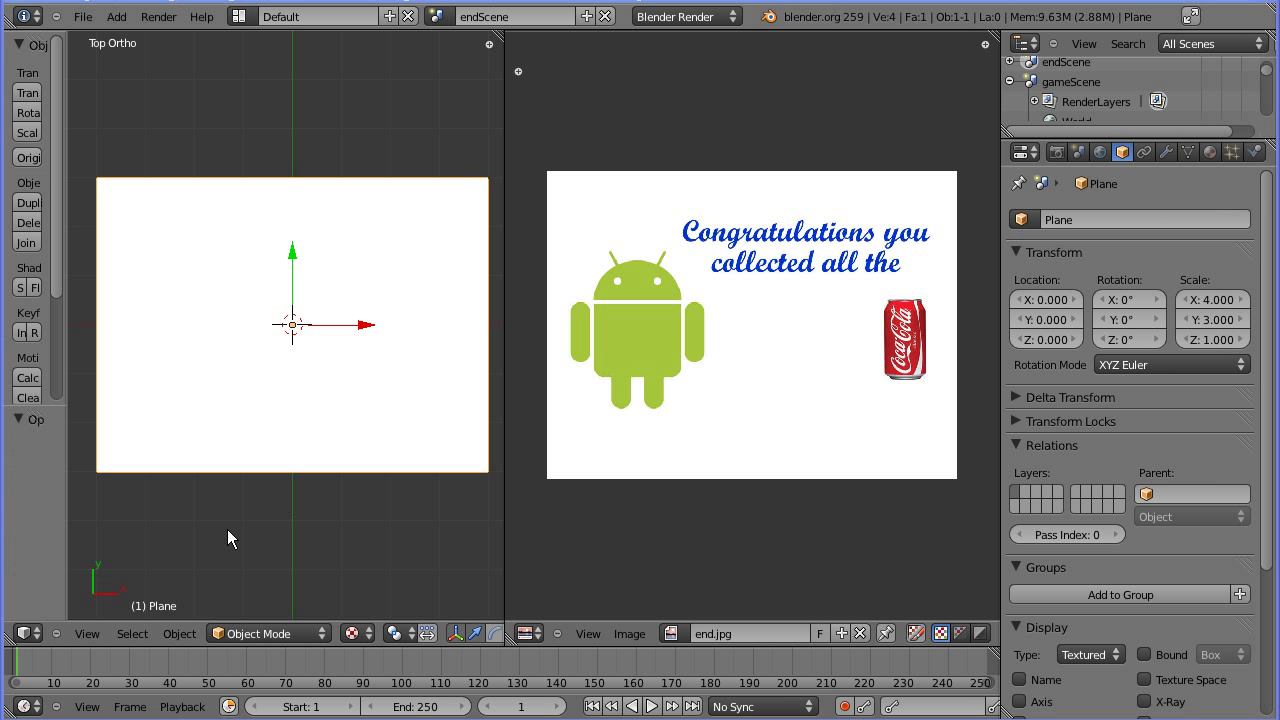
UV-unwrap the plane's face from the Mesh menu to map end.jpg onto it.
click(268, 633)
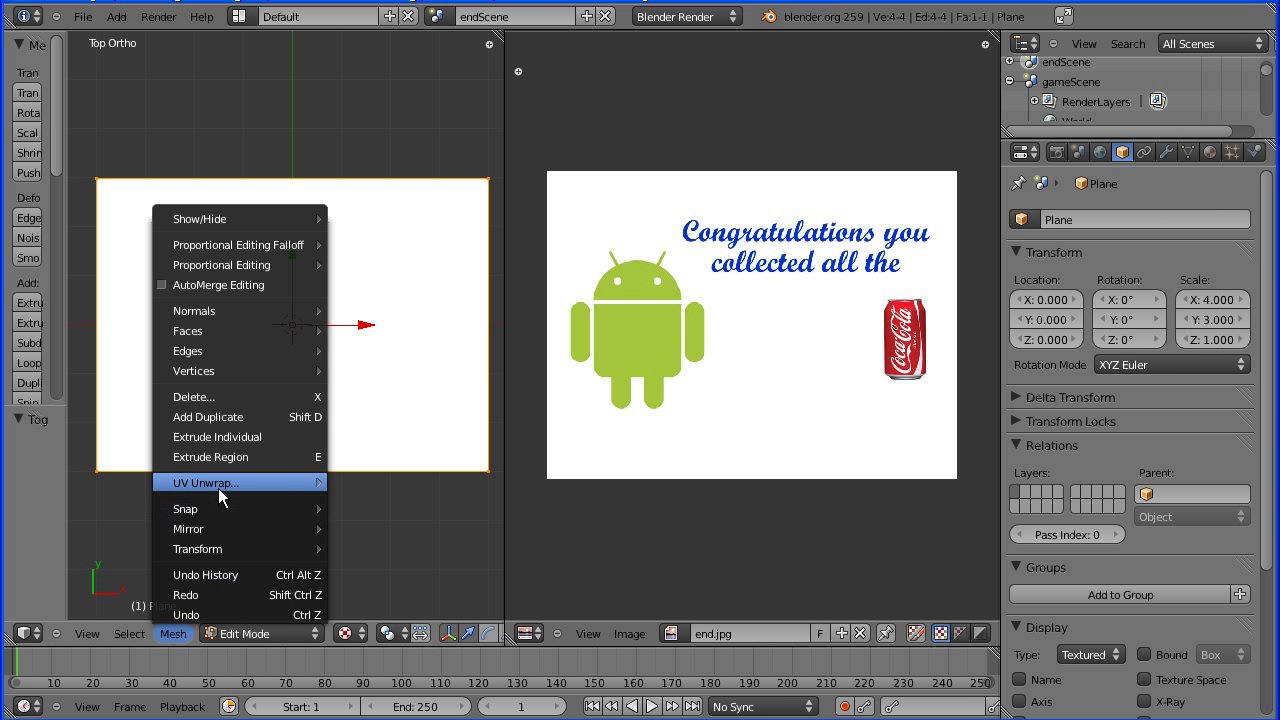
click(207, 482)
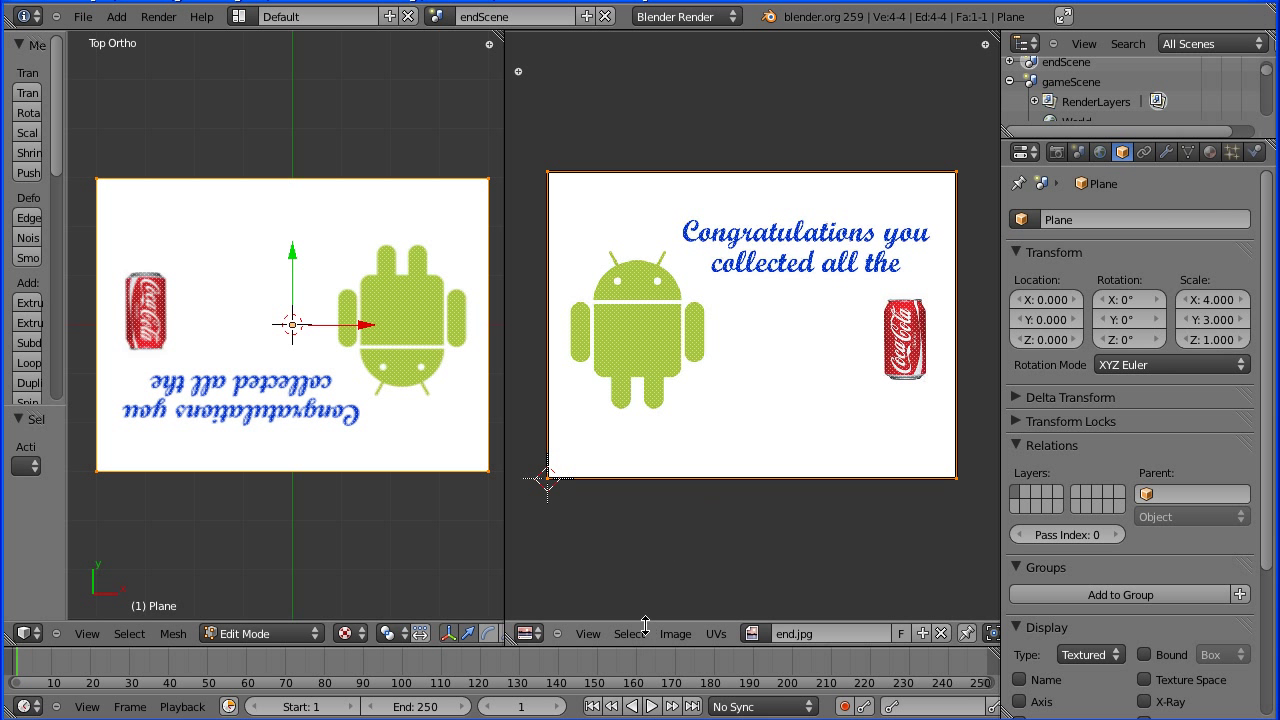
Mirror the plane's UVs so the text reads upright, then return to Object Mode.
click(717, 634)
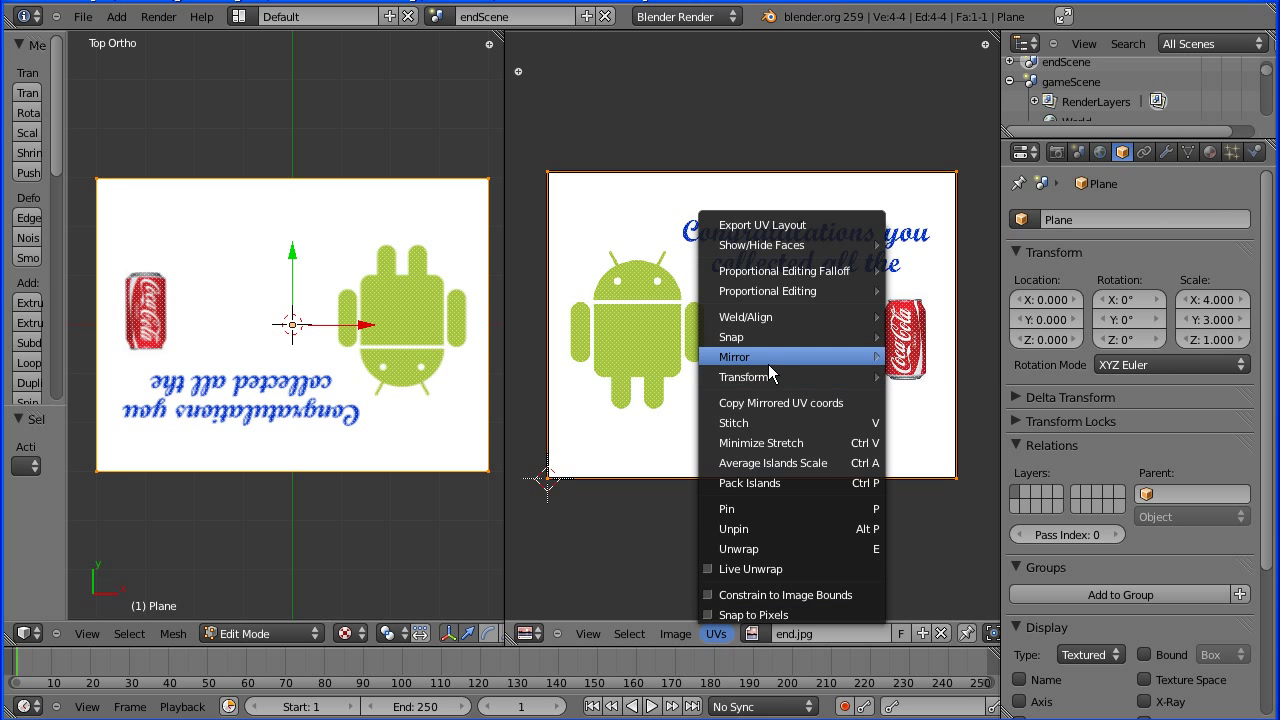
click(733, 356)
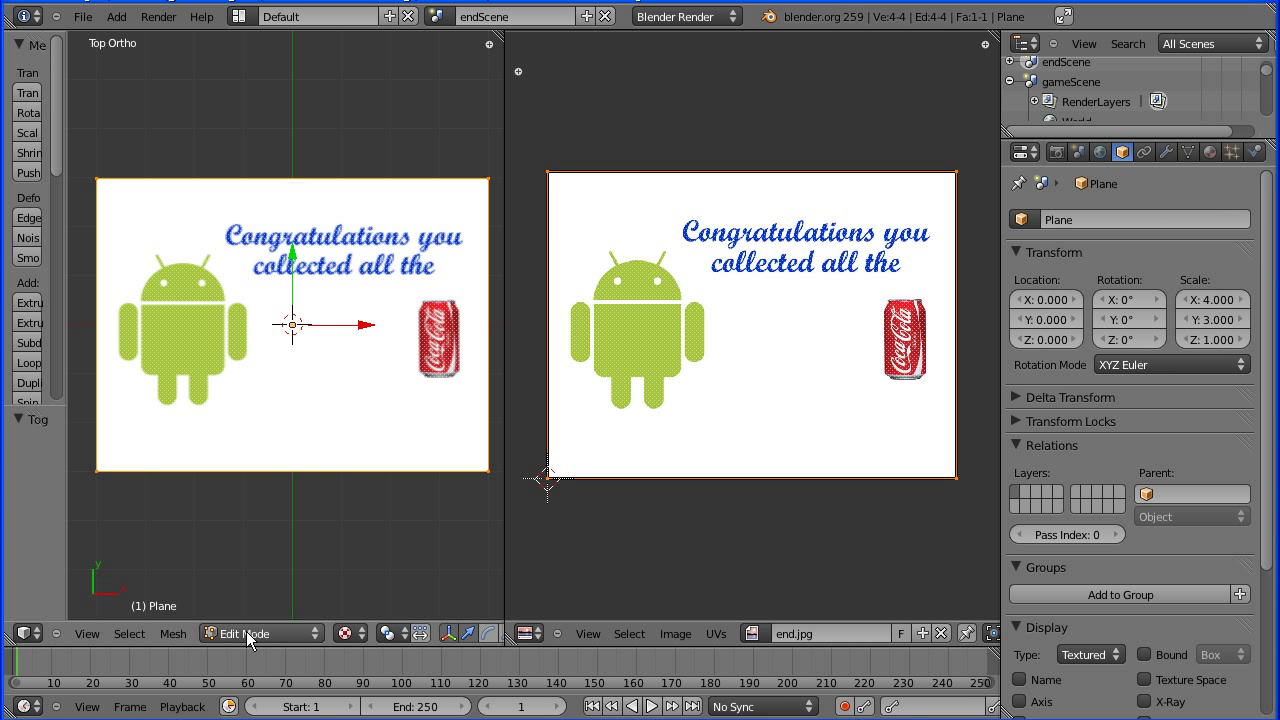
click(248, 634)
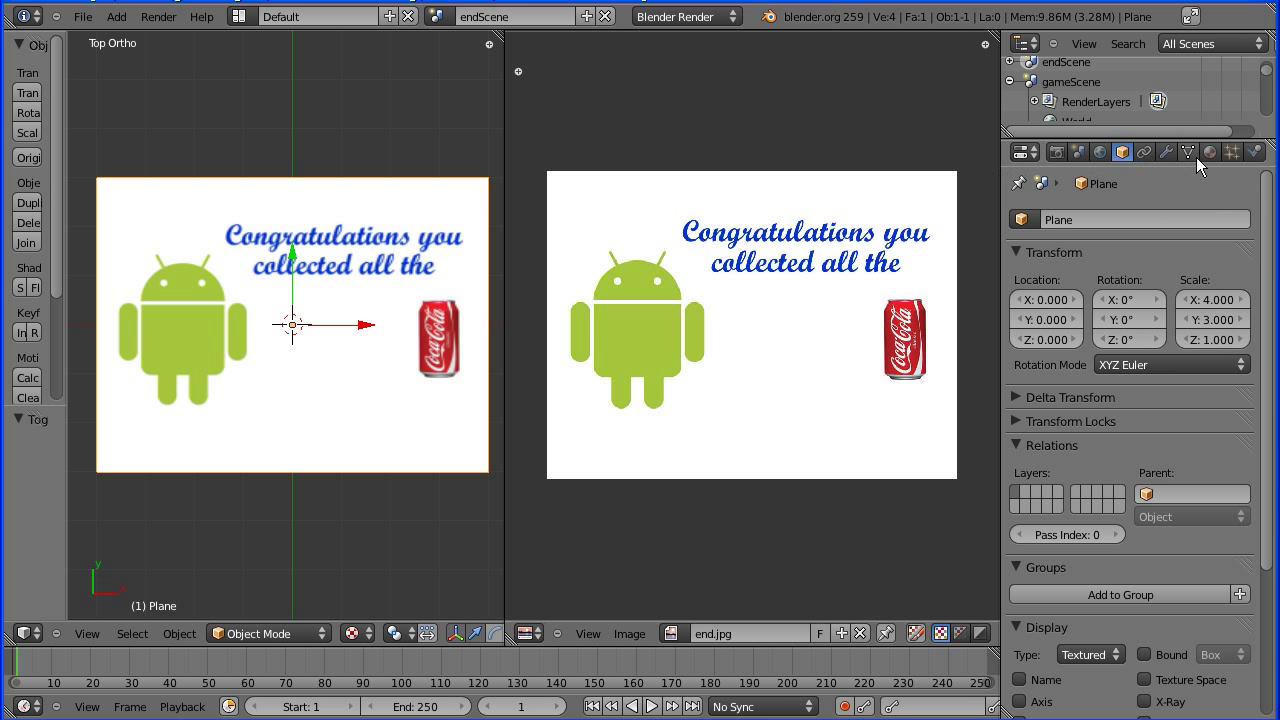
click(1210, 152)
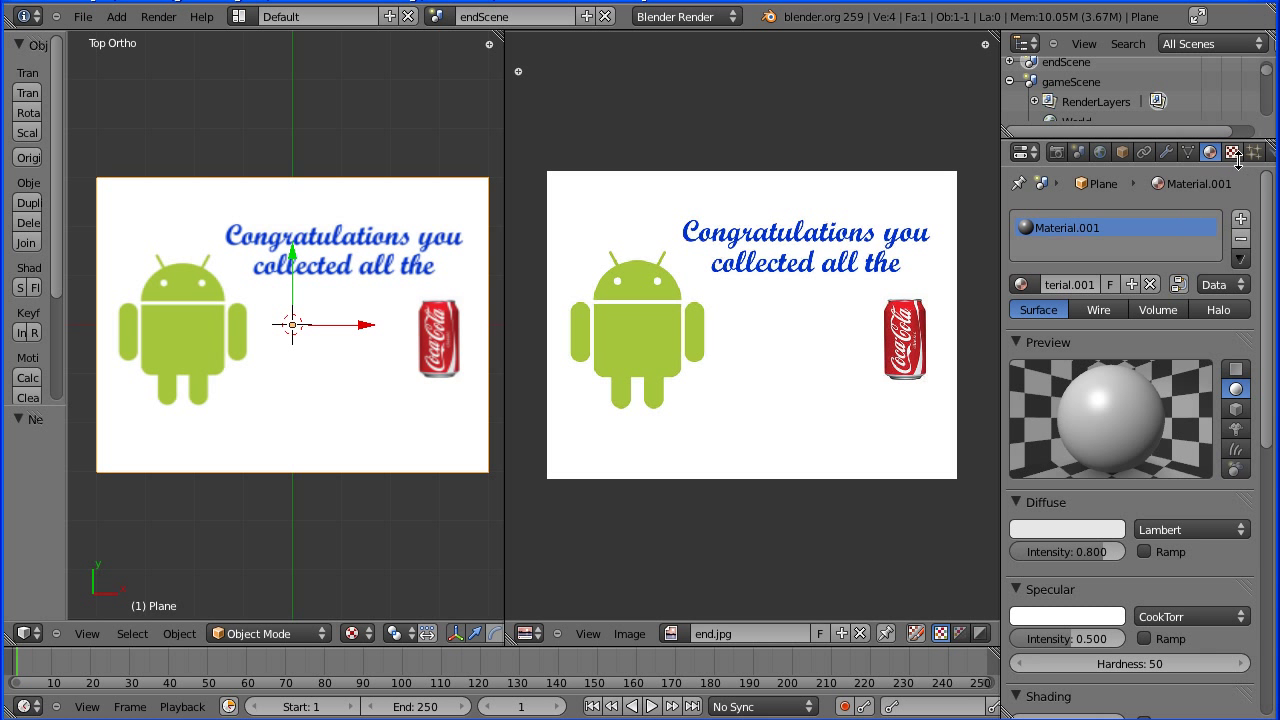
Add an Image texture using end.jpg, preview Both, and map it with UV coordinates.
click(1233, 152)
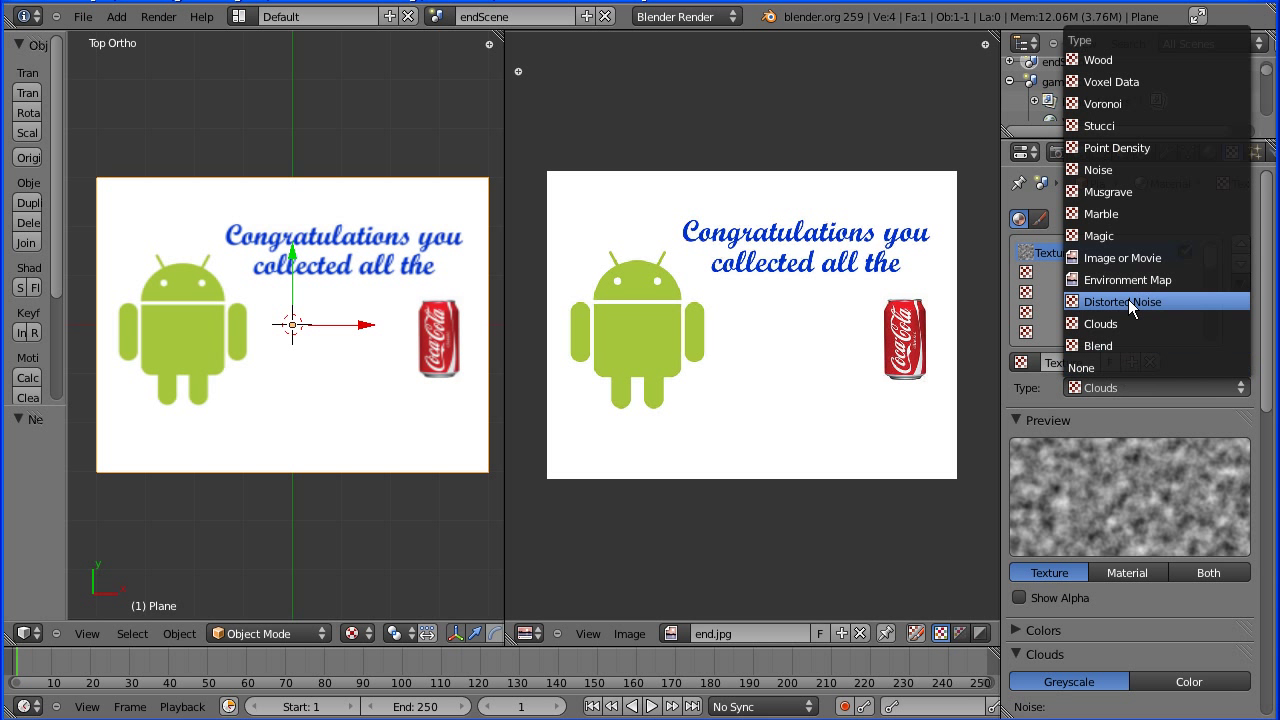
click(1122, 257)
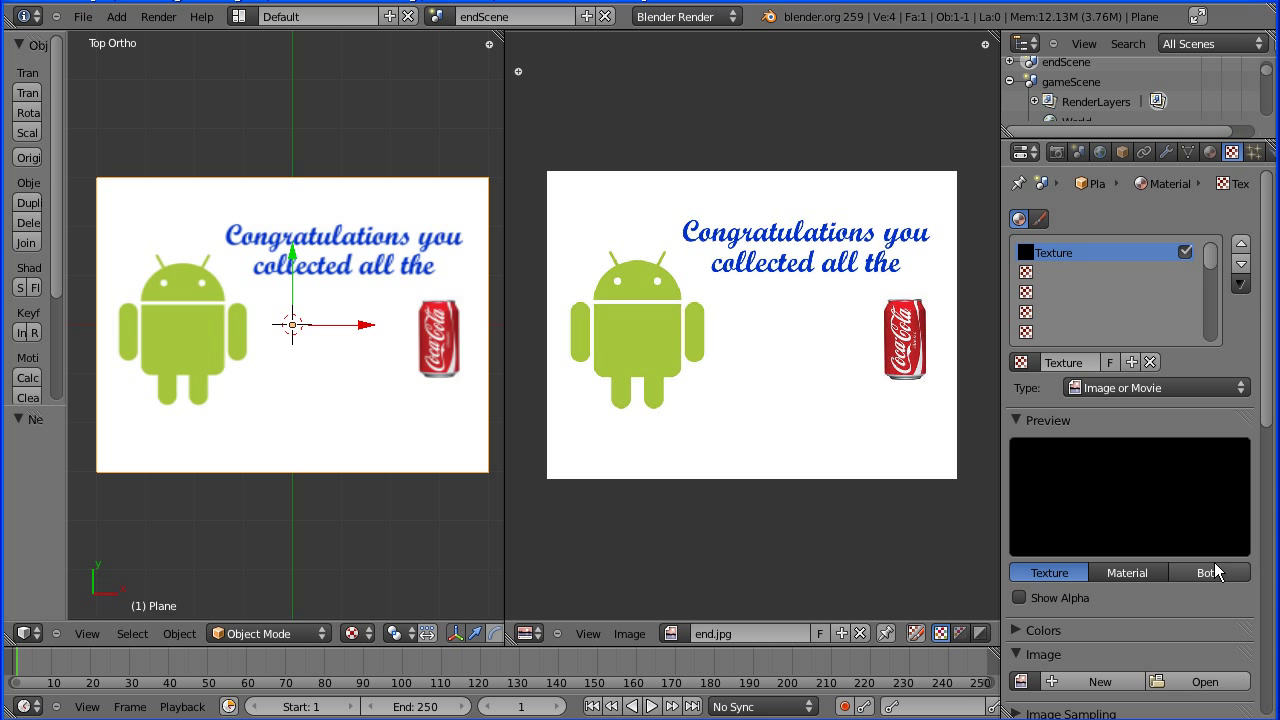
click(1207, 572)
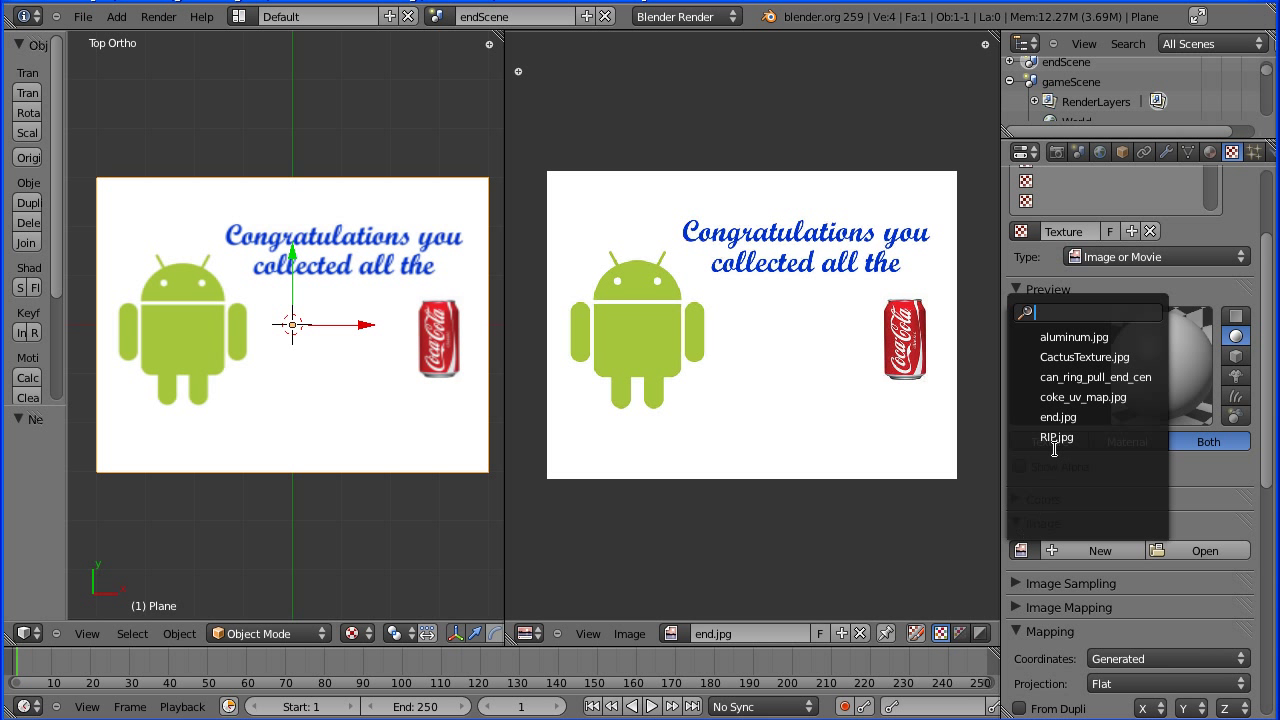
click(1058, 416)
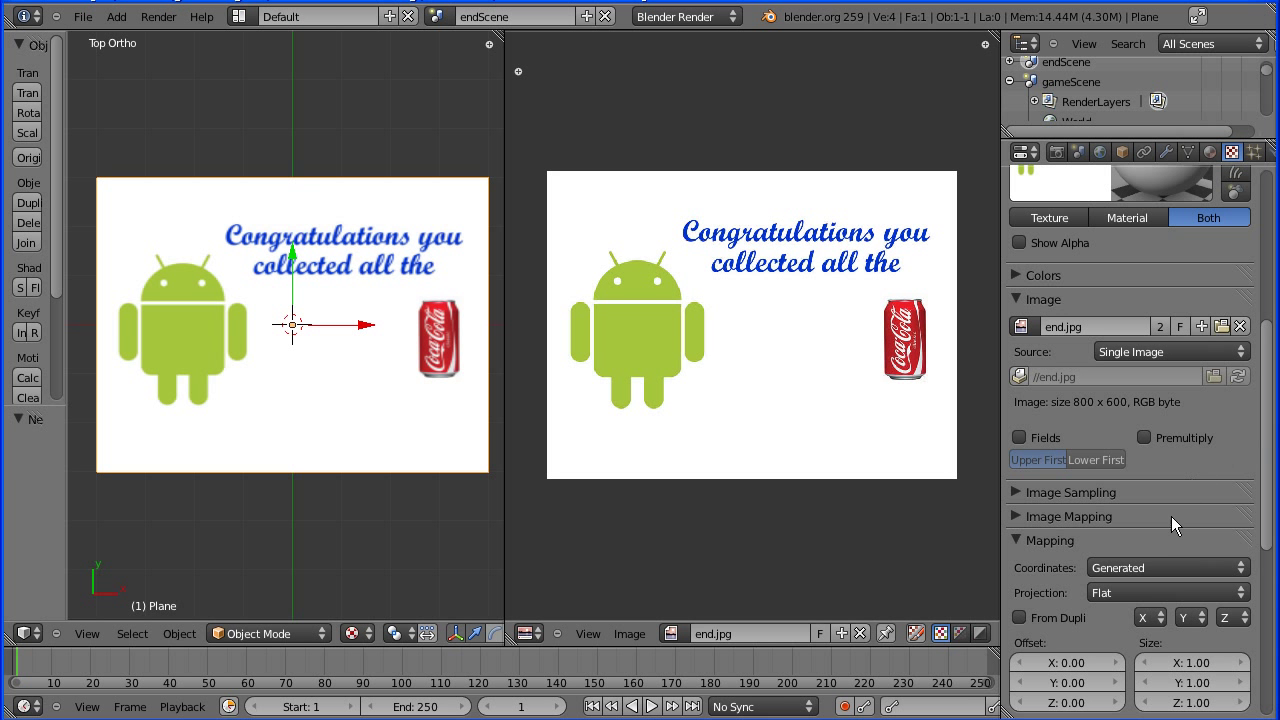
click(1165, 567)
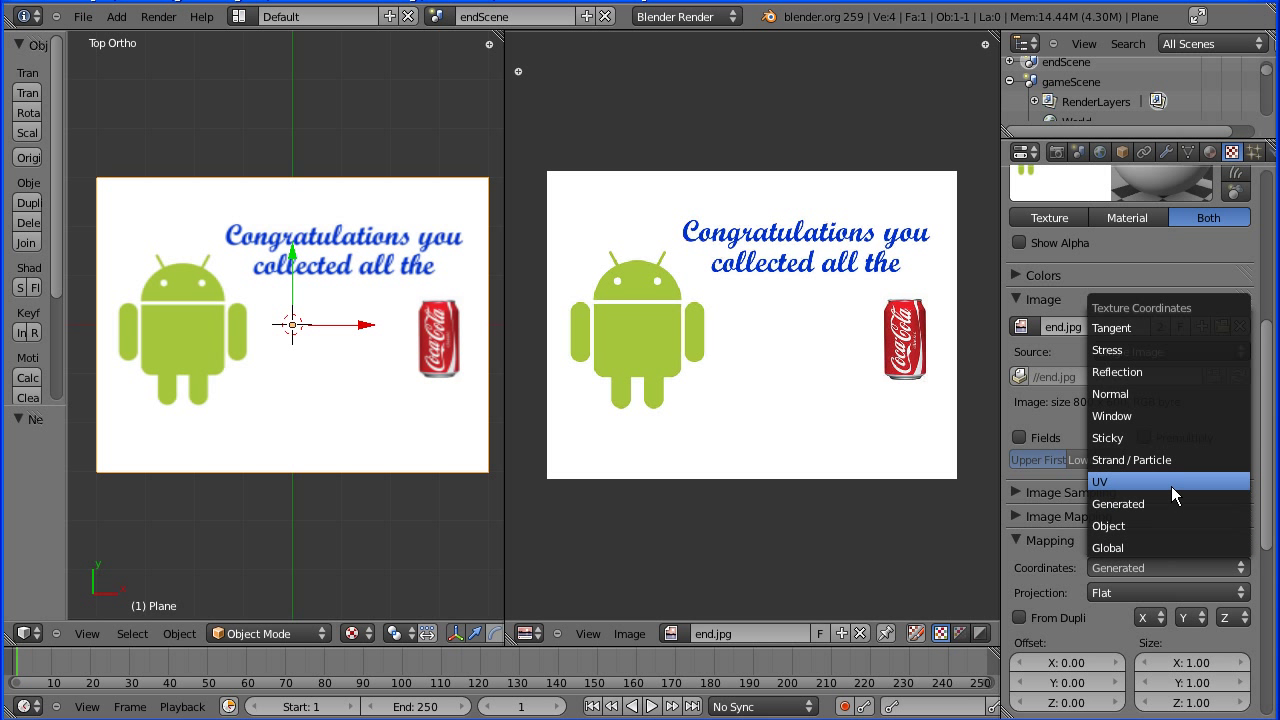
click(1100, 481)
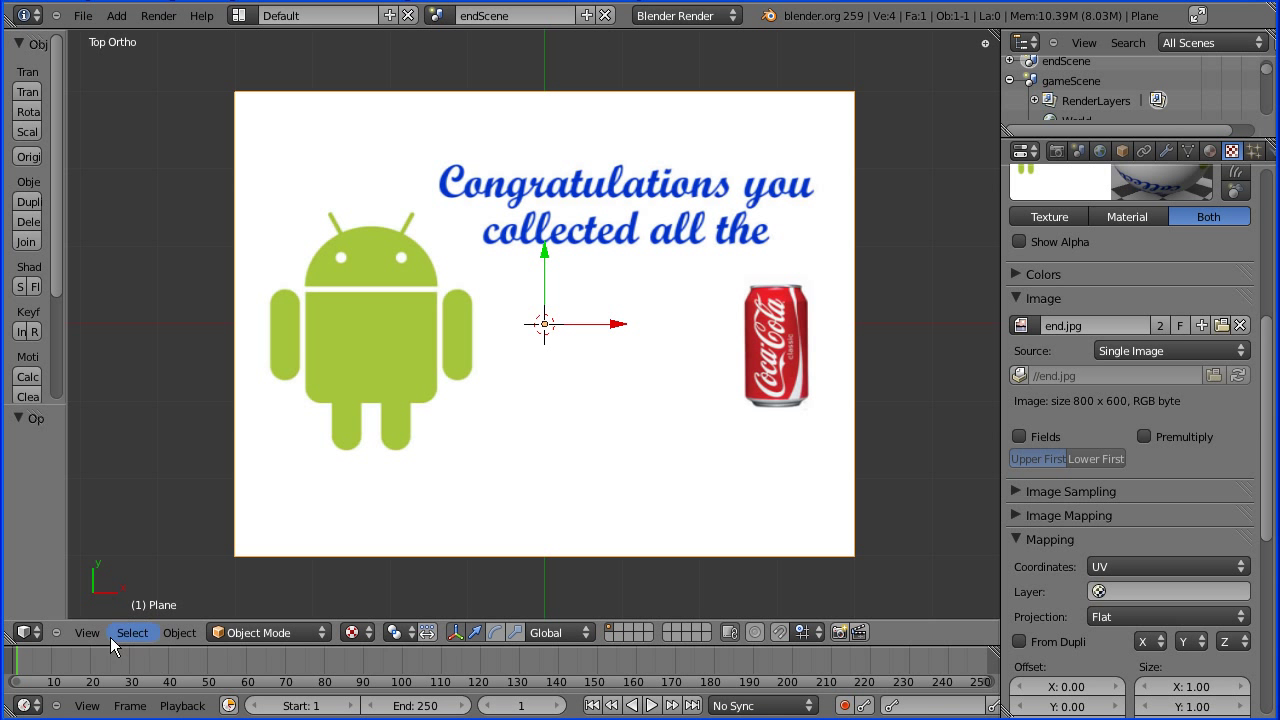
Switch to quad view, add a camera, and look through the camera view.
click(86, 632)
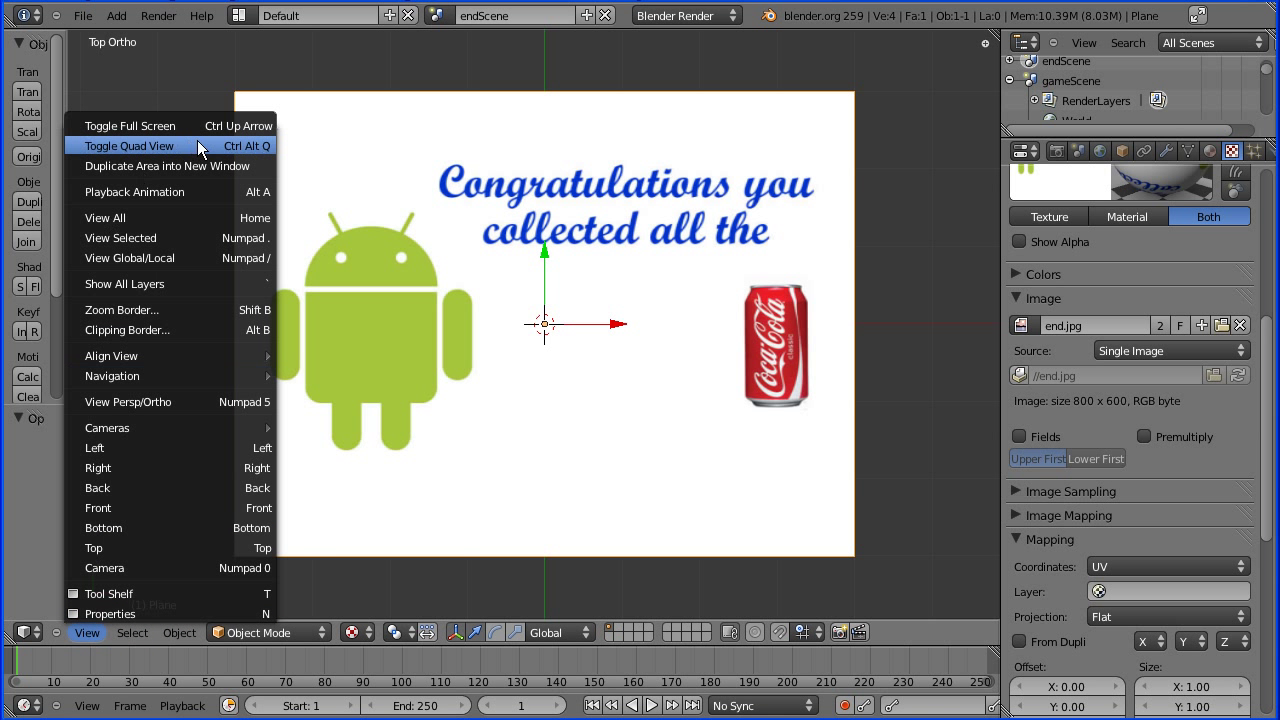
click(135, 145)
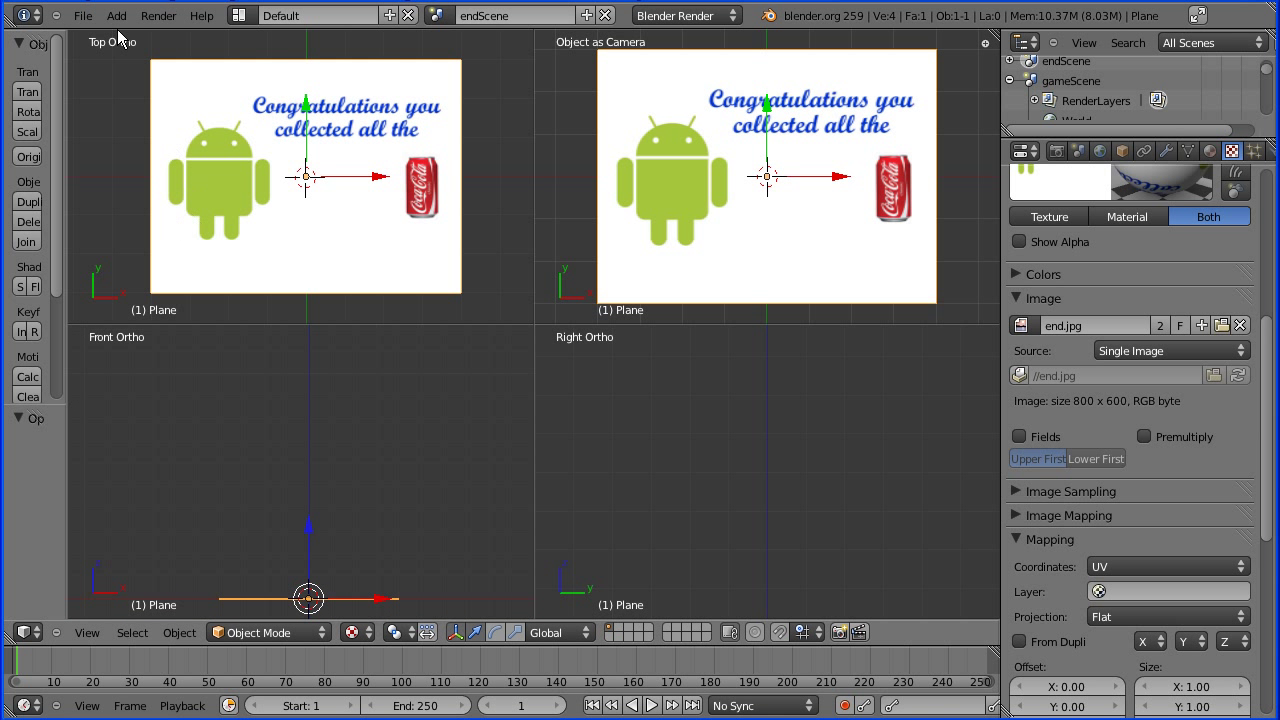
click(116, 15)
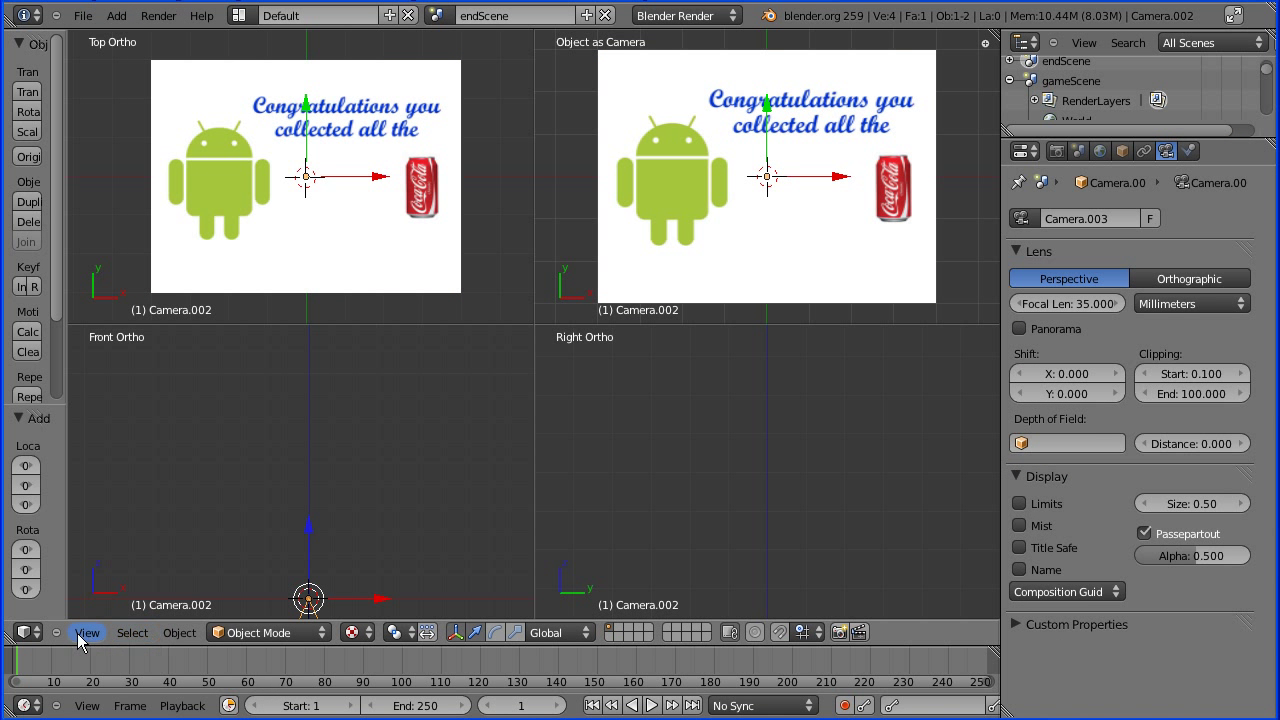
click(87, 632)
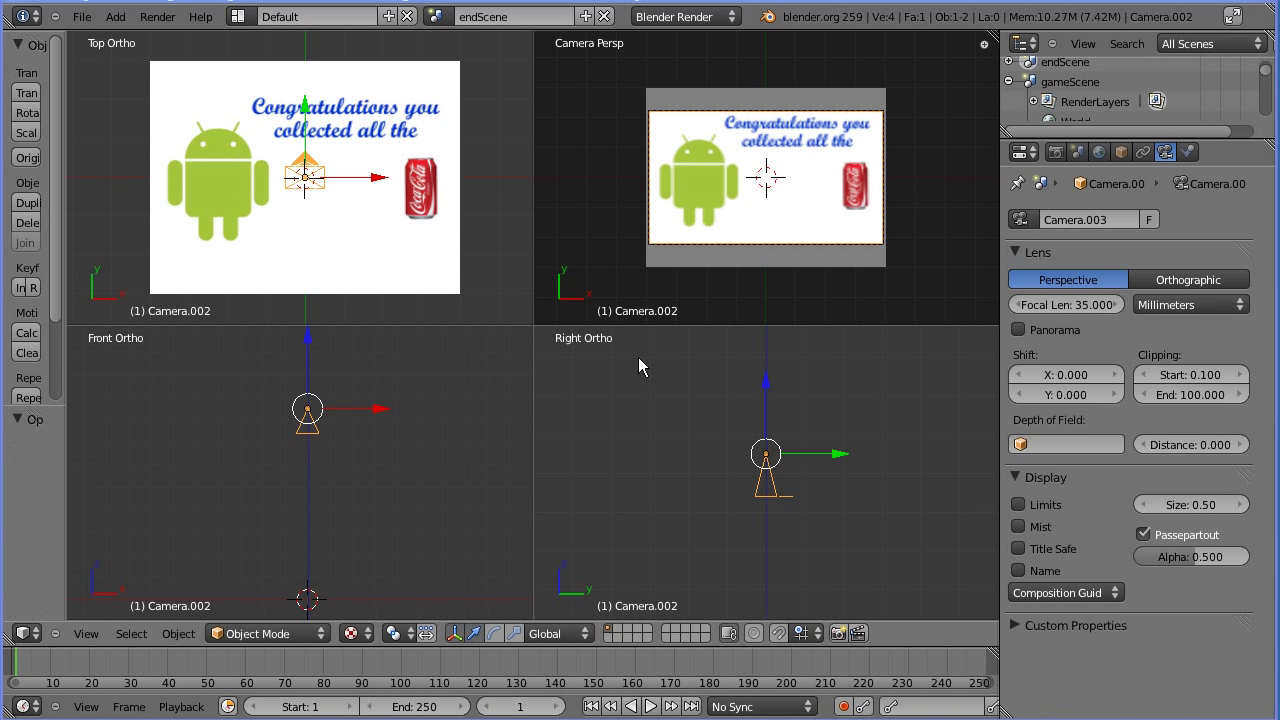
click(263, 20)
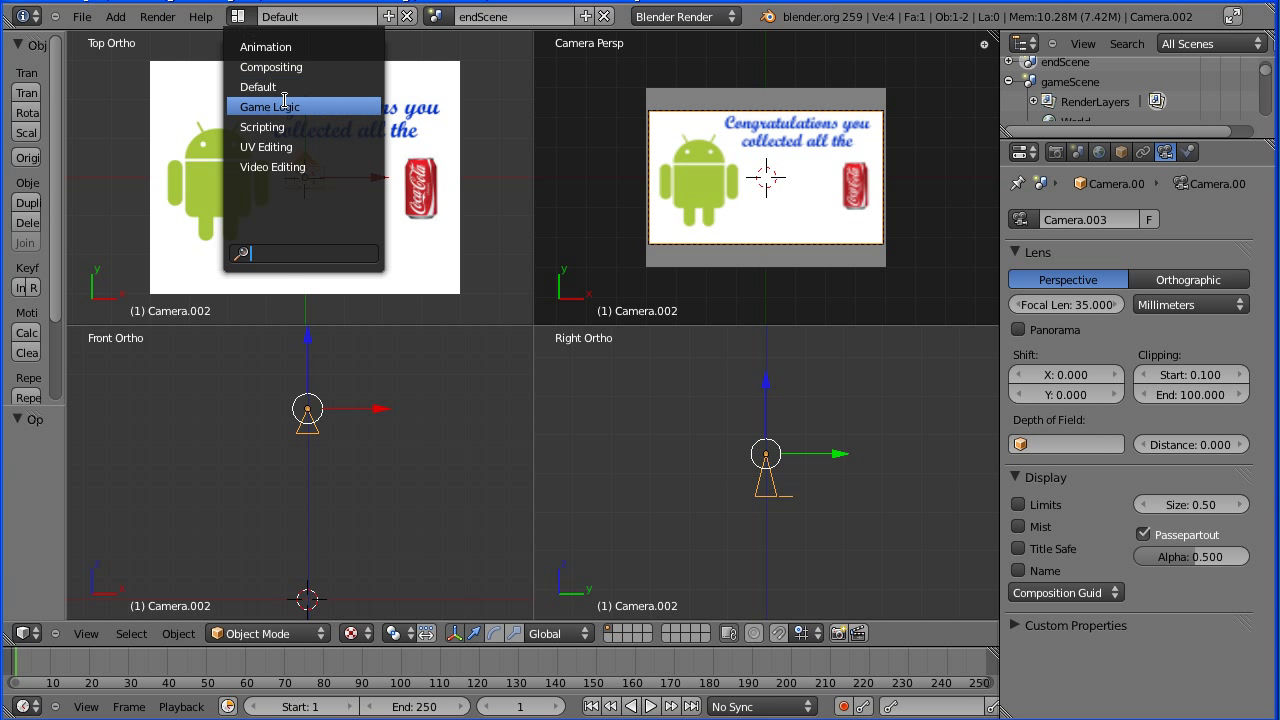
Choose the Game Logic screen layout and select endScene from the scene list.
click(268, 106)
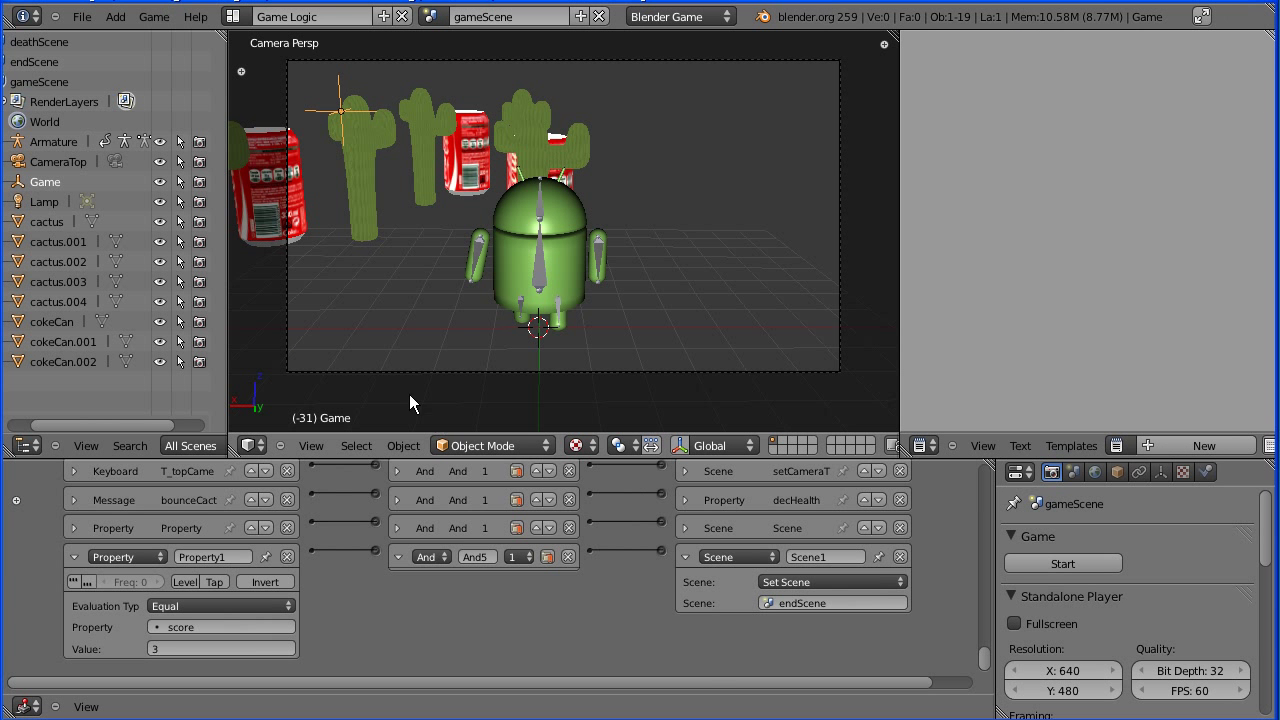
click(510, 16)
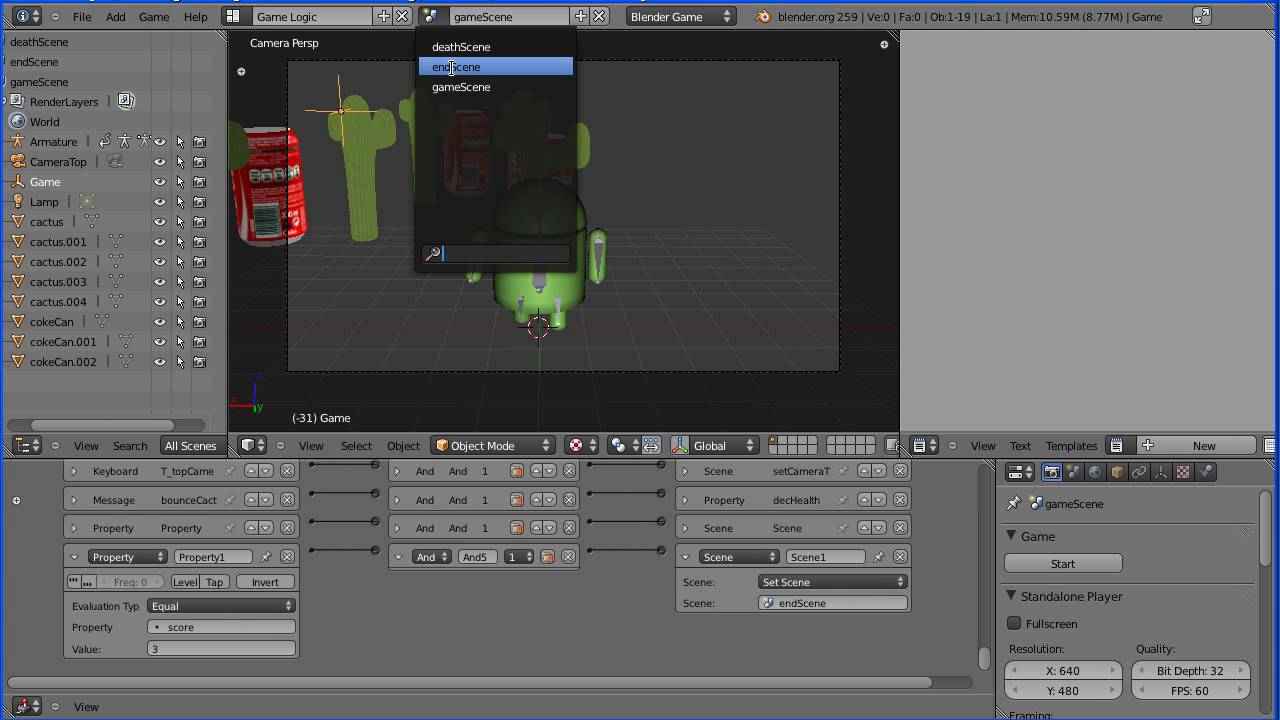
click(462, 66)
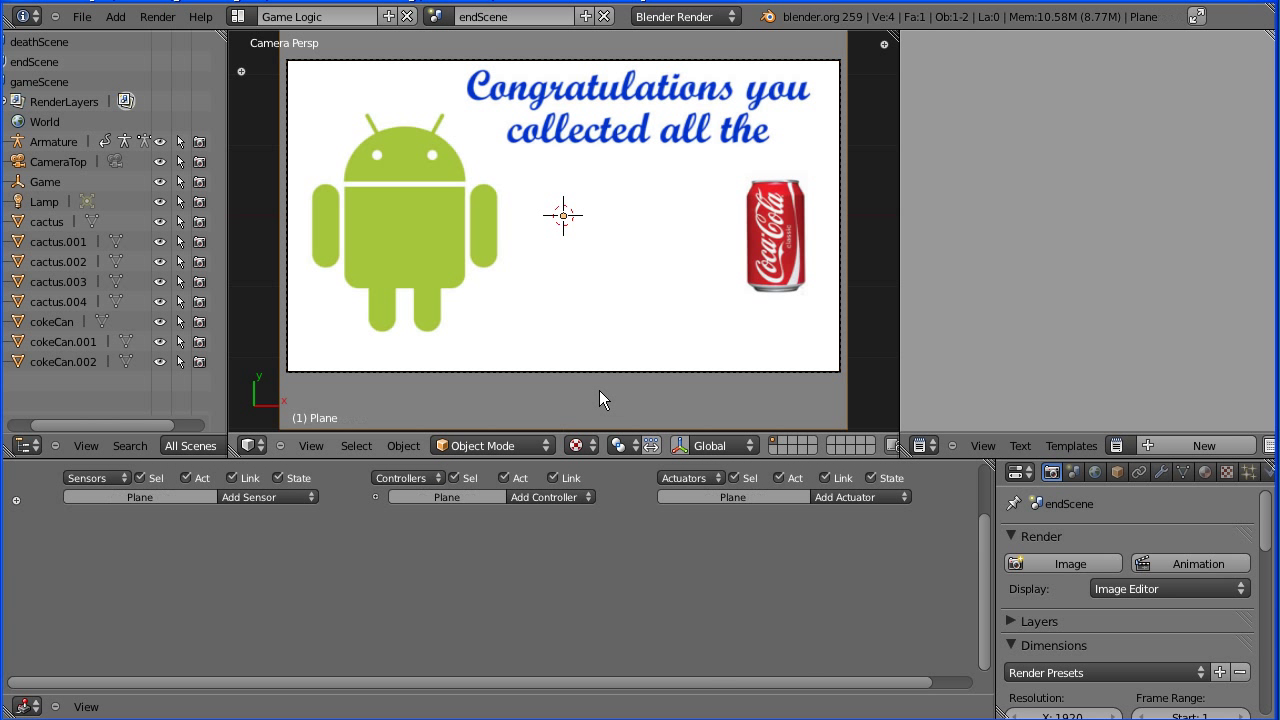
Give the endScene plane a Keyboard sensor (All Keys), an And controller and a Quit Game actuator.
click(267, 497)
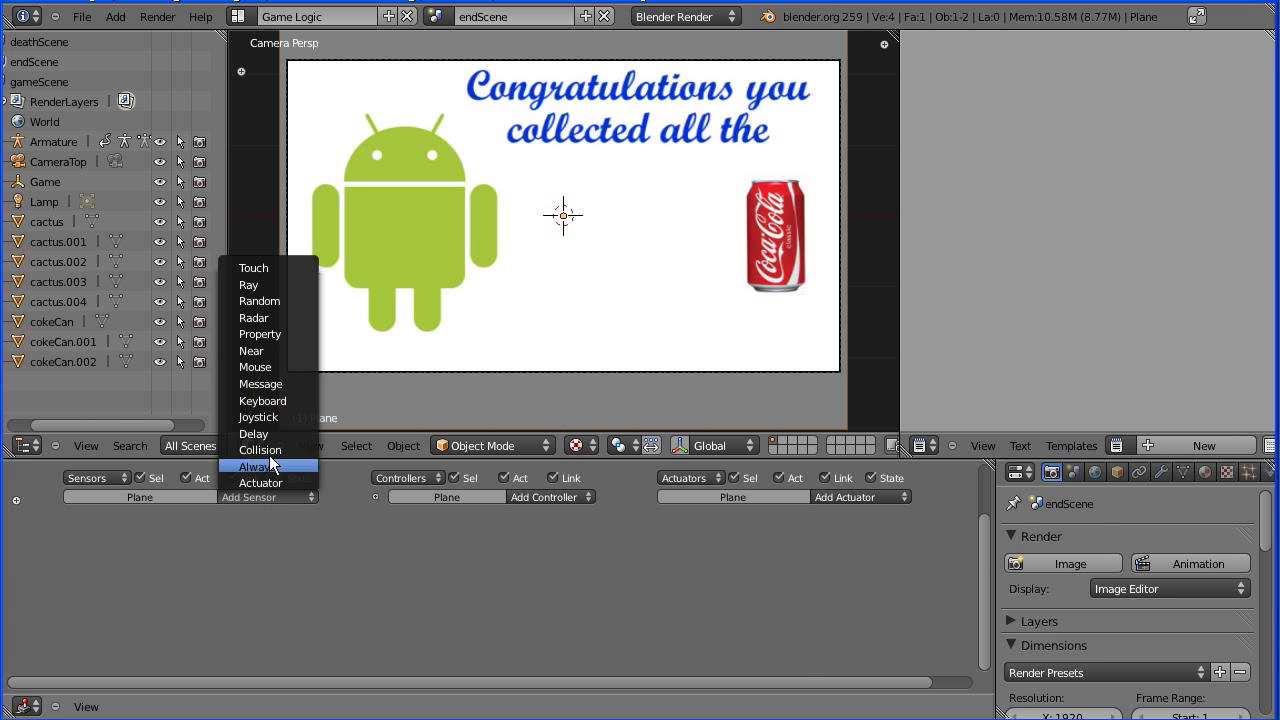
click(262, 401)
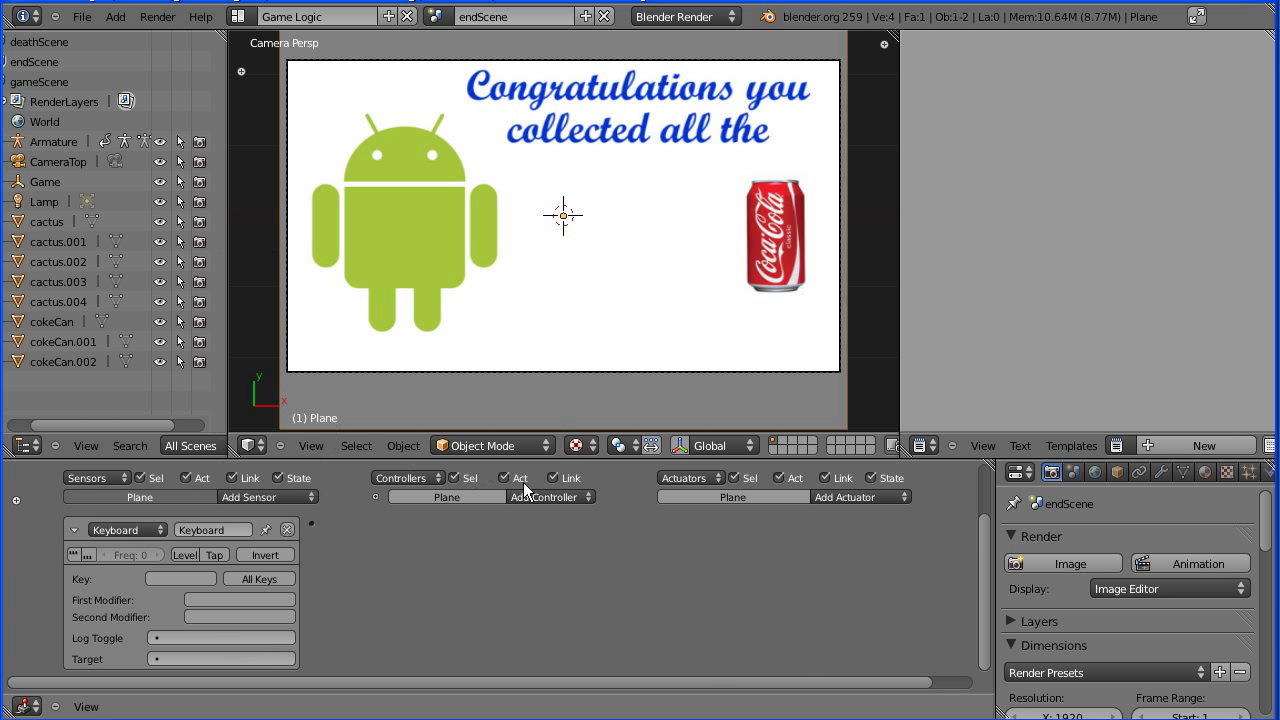
click(548, 496)
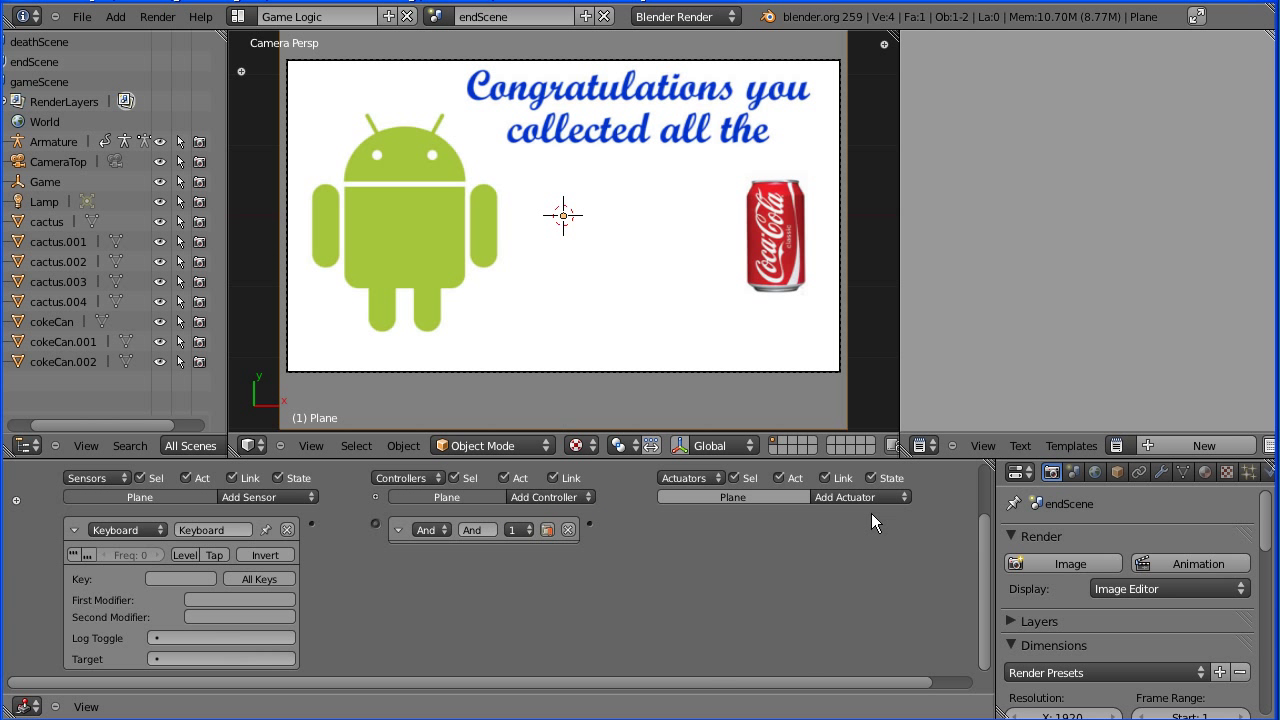
click(857, 496)
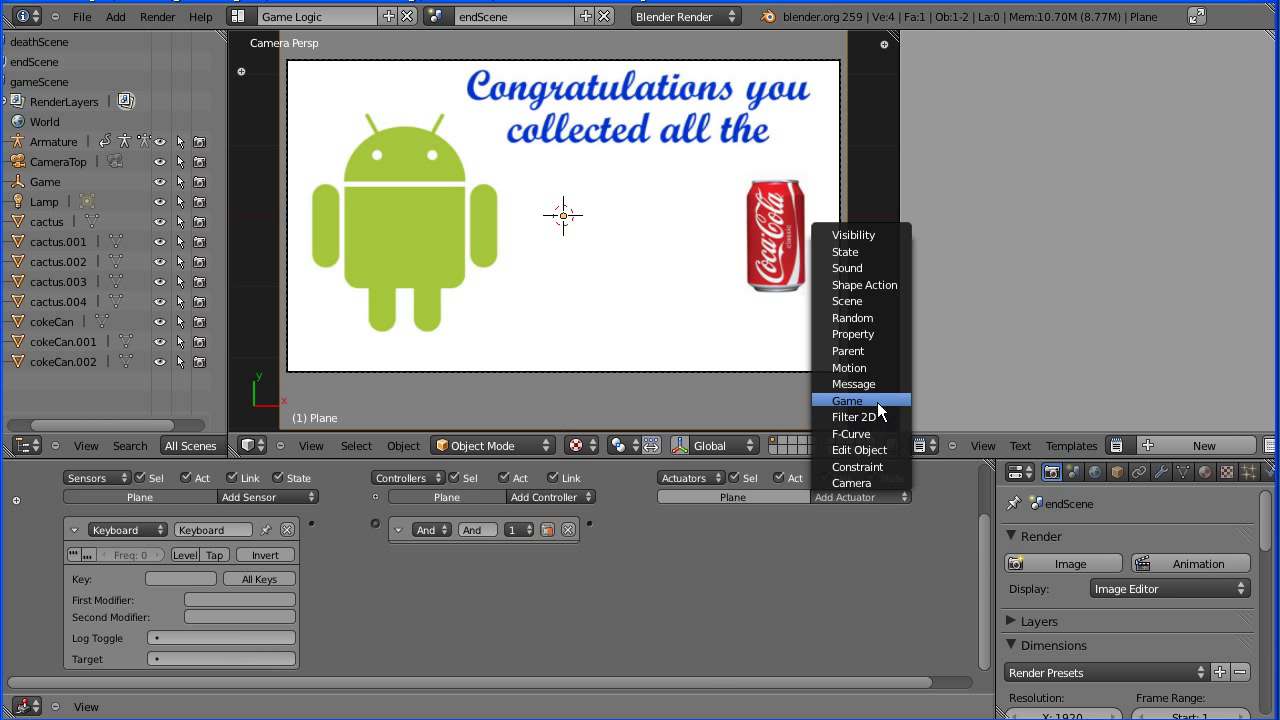
click(847, 400)
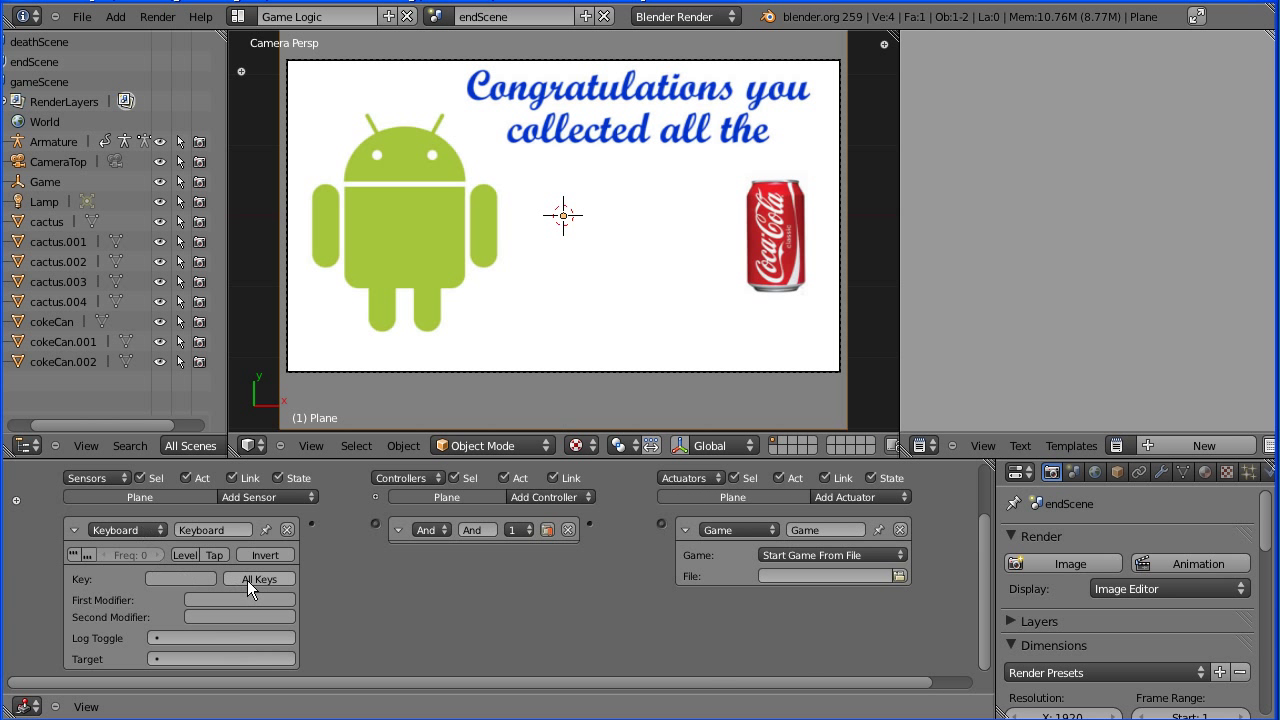
click(258, 578)
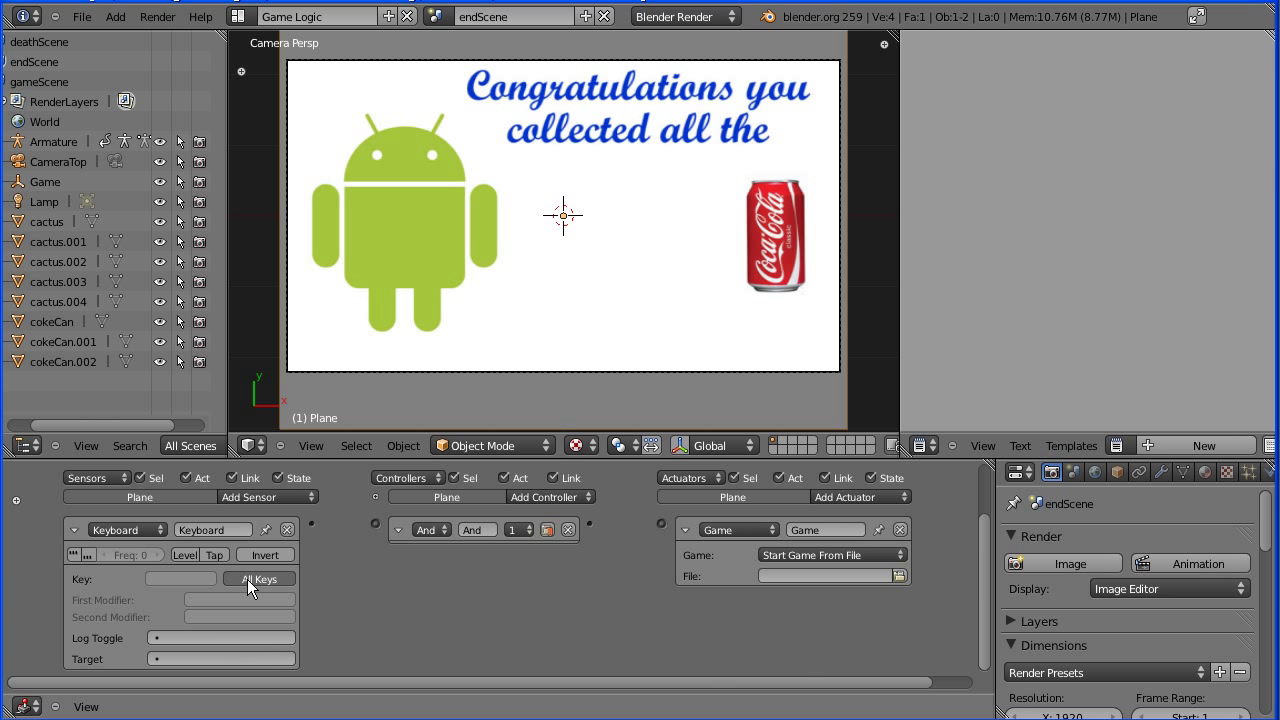
mouse_move(313, 531)
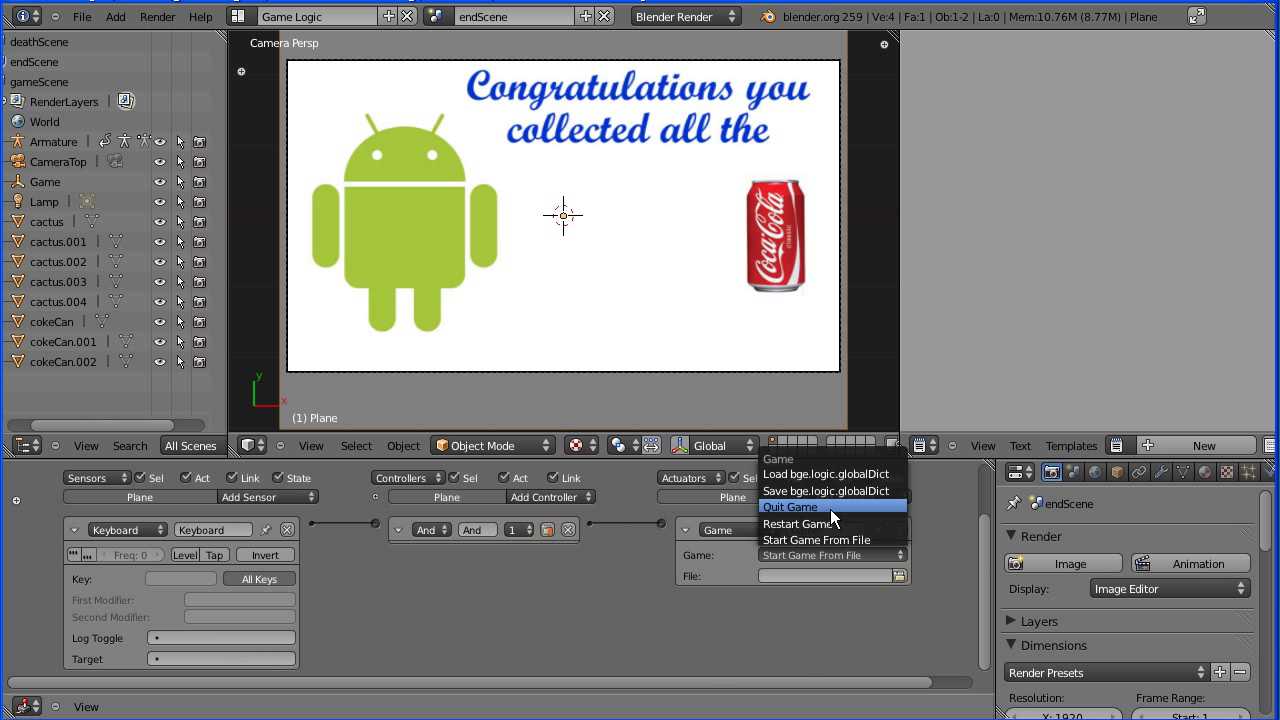
click(791, 506)
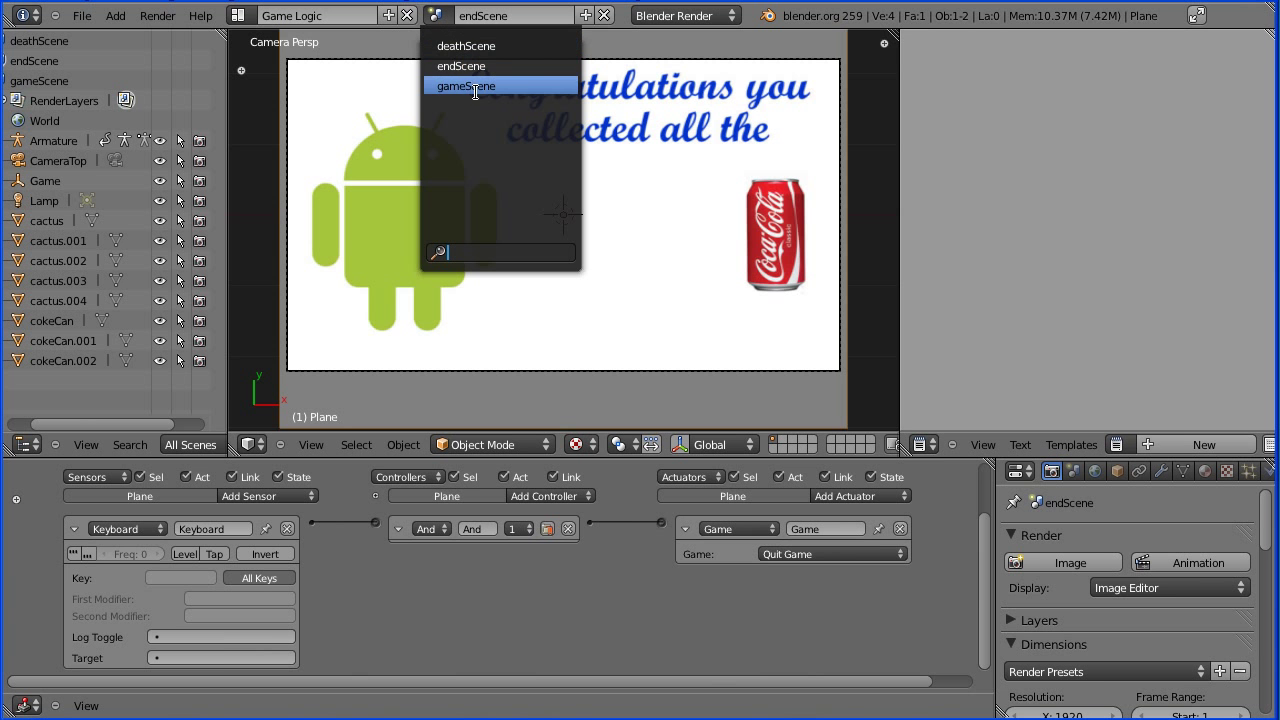
Switch to gameScene and test-run the game, collecting Coke cans as score and health update.
click(467, 85)
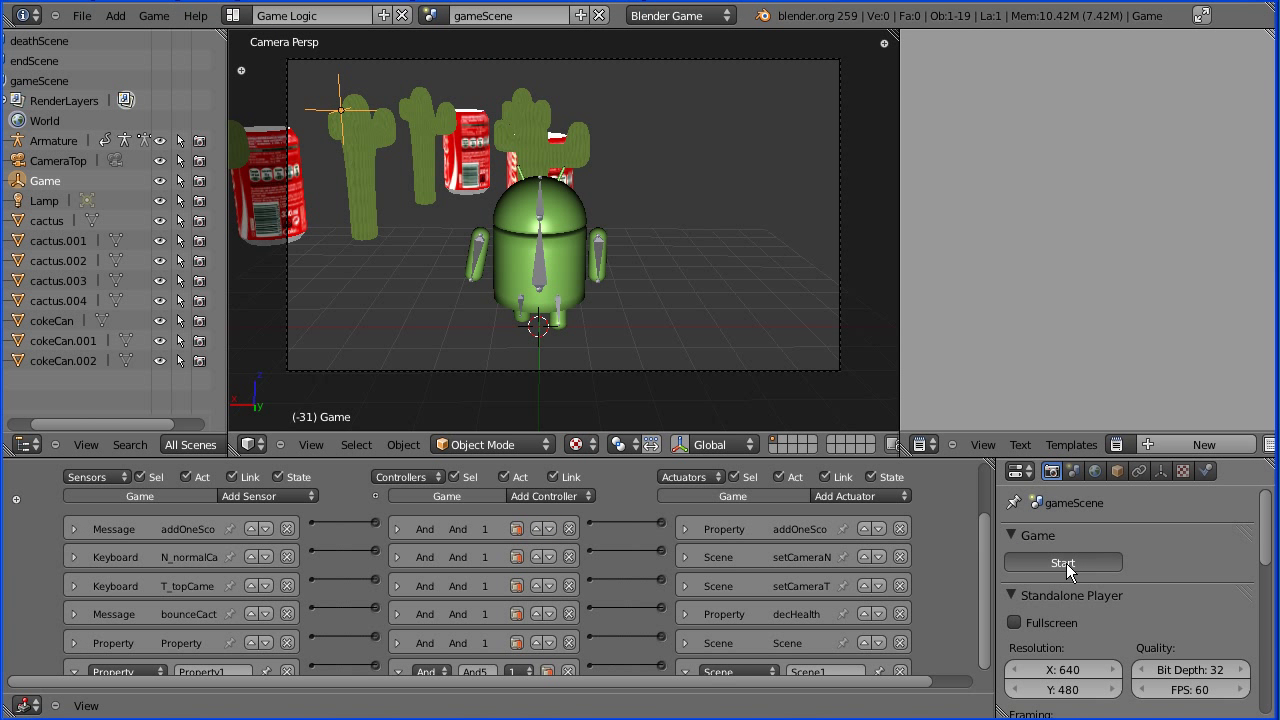
click(1063, 562)
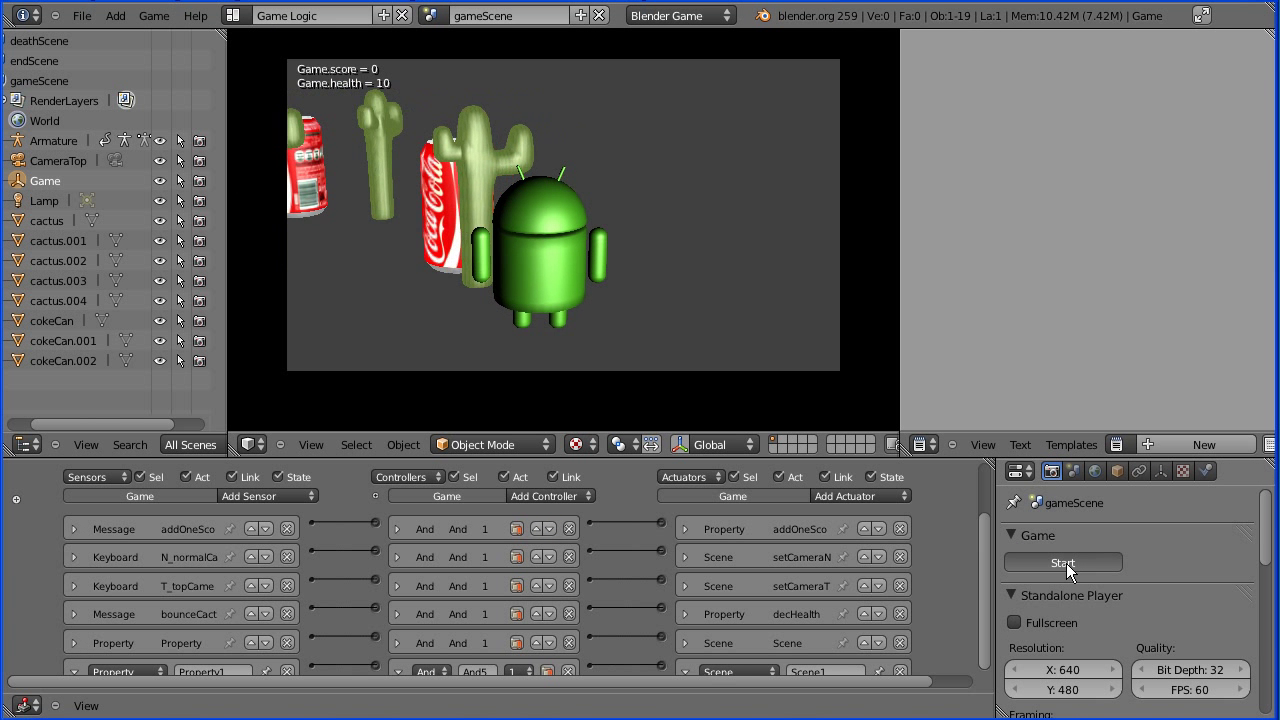
click(1063, 562)
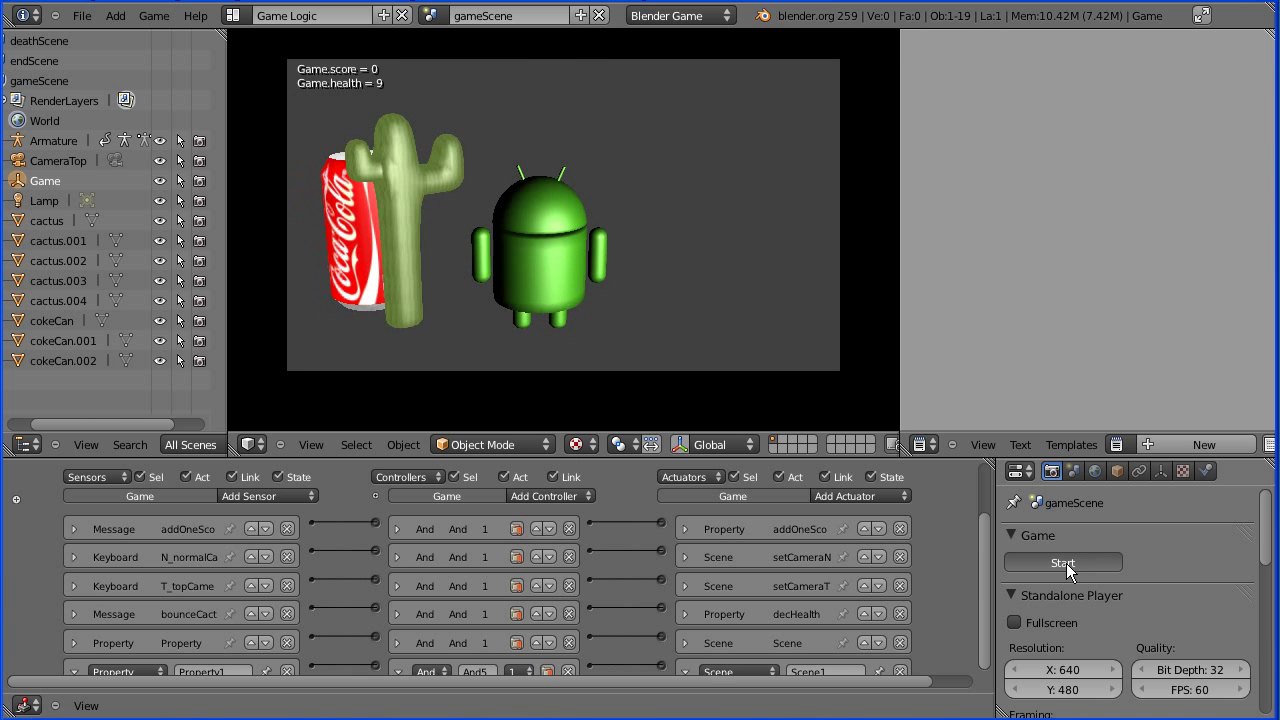
click(1063, 562)
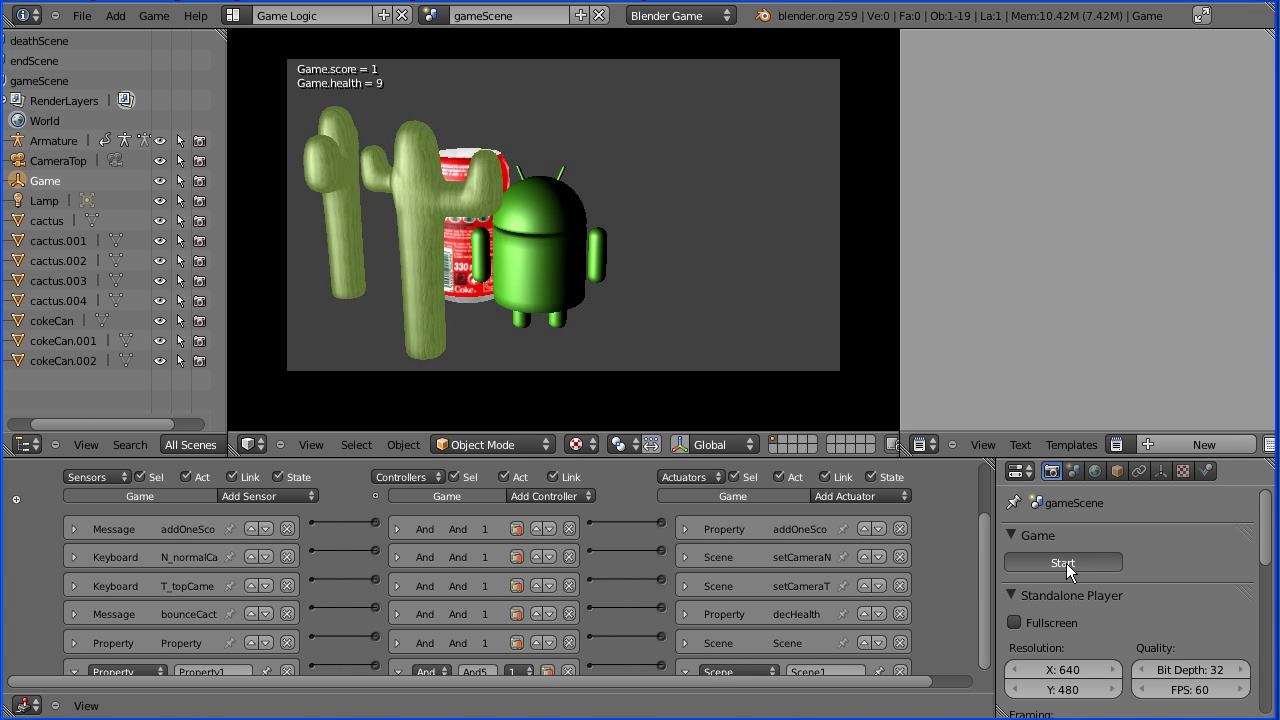
click(1063, 562)
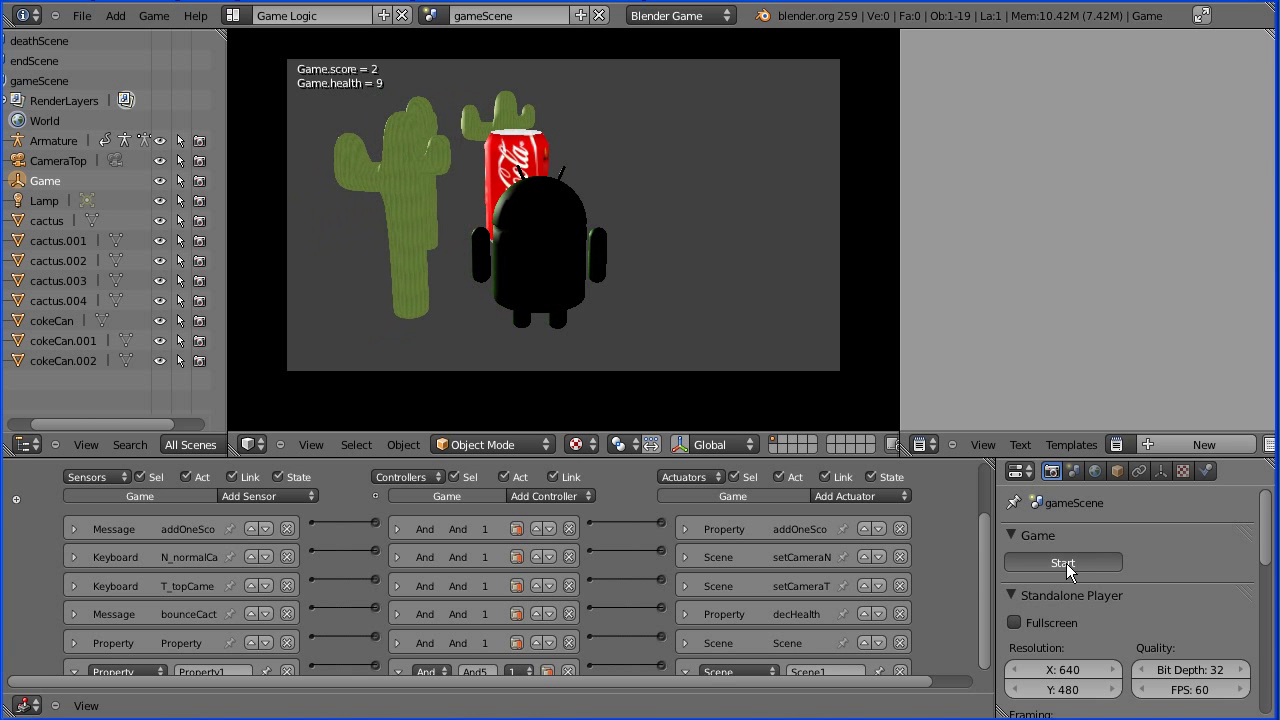
click(1063, 562)
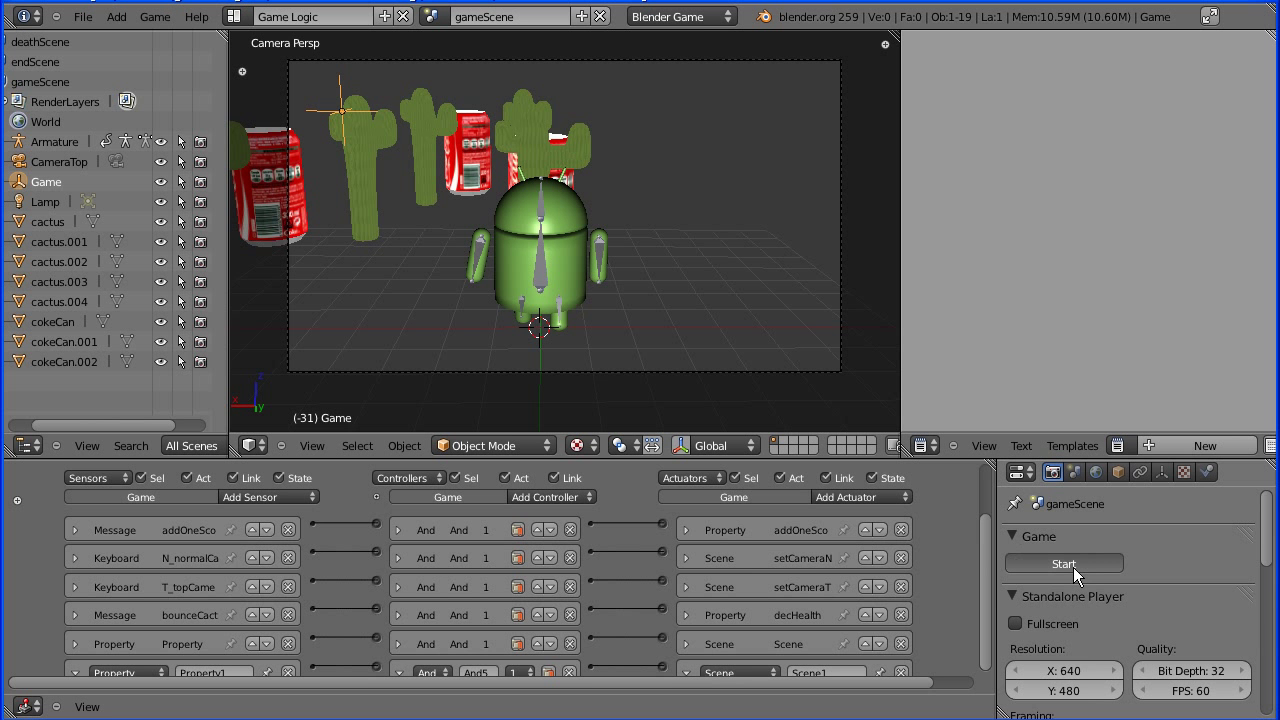
Run the game until health hits zero and the RIP gravestone shows, then restart at full health.
click(1064, 563)
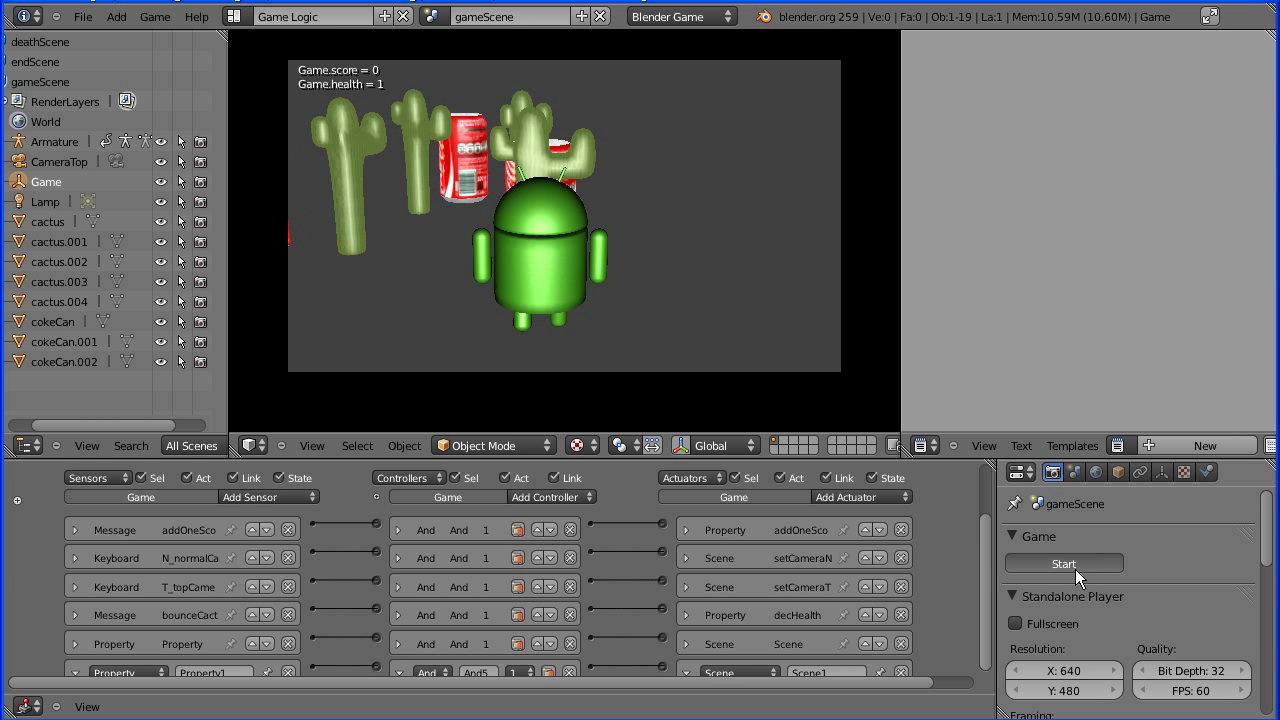
click(1064, 563)
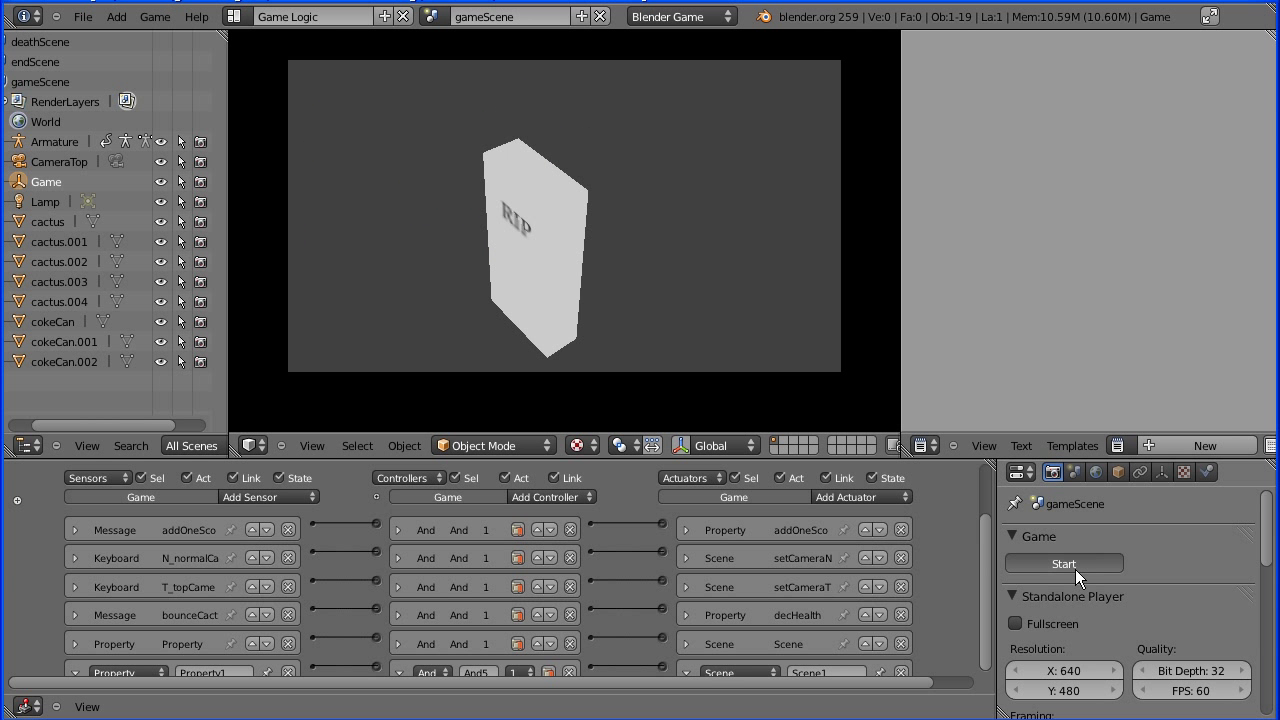
click(1063, 563)
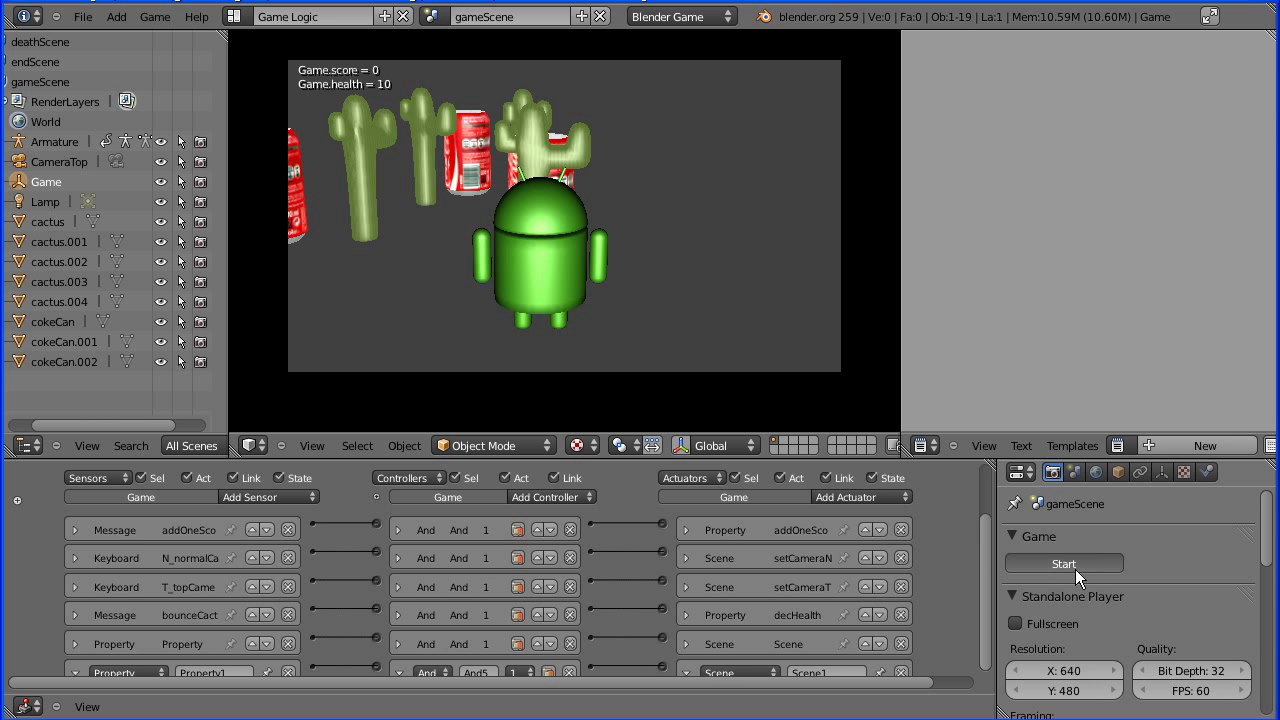